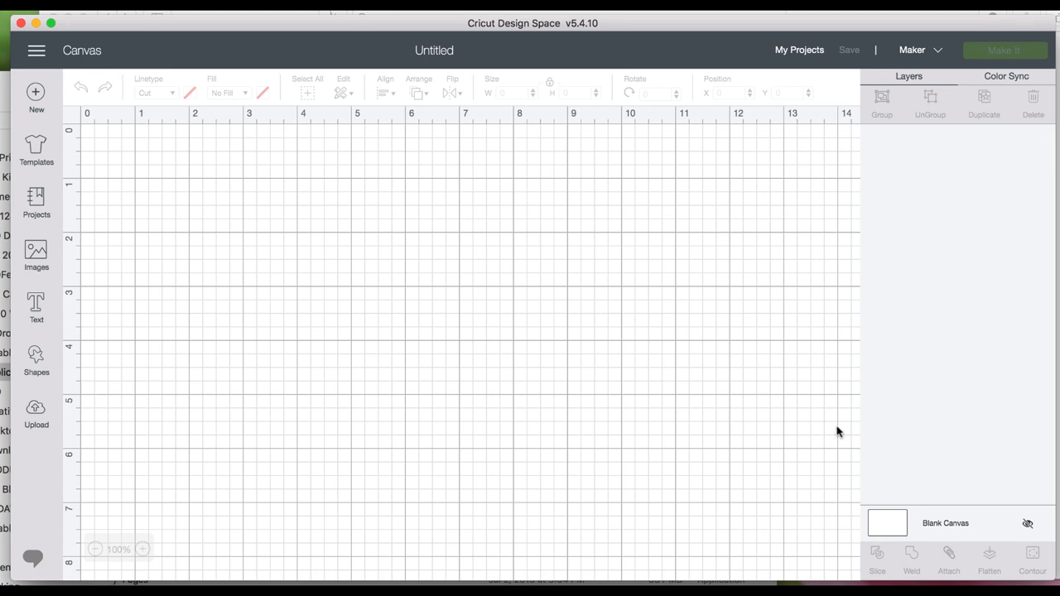
mouse_move(440, 342)
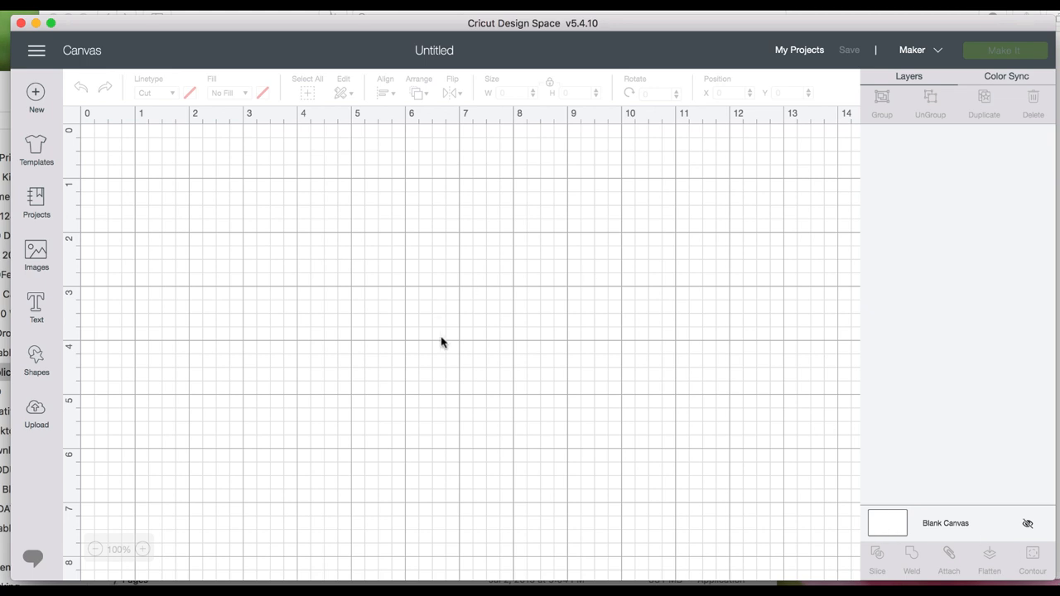
mouse_move(424, 429)
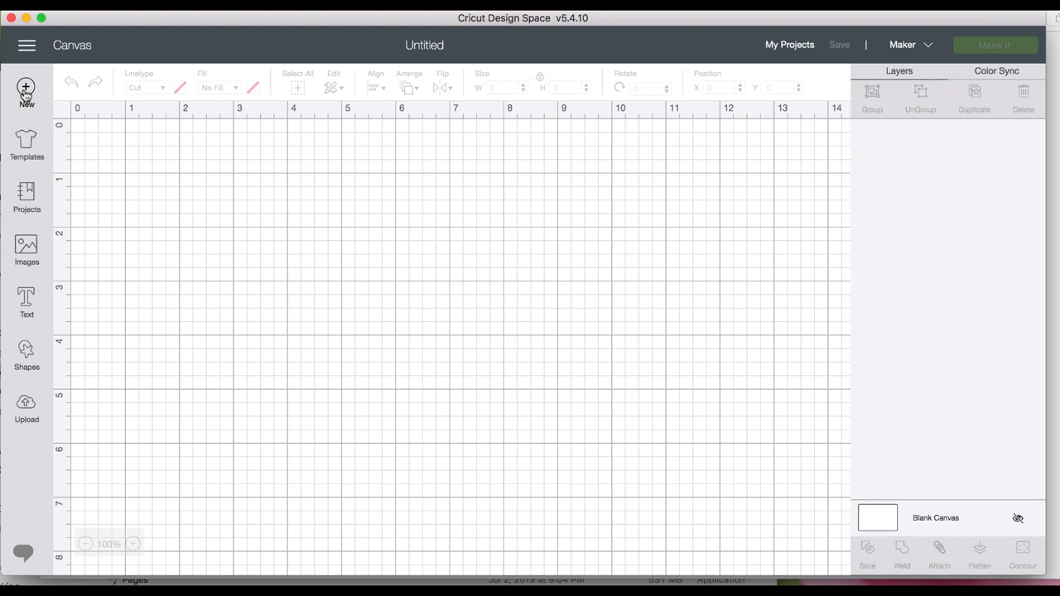
mouse_move(224, 471)
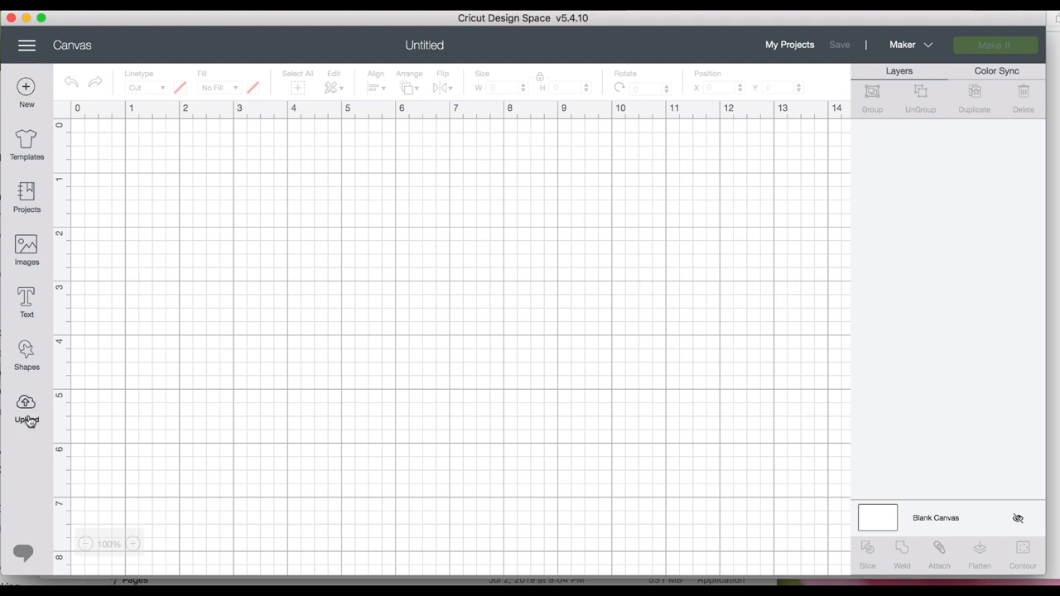
Start a single-image upload from the Upload area
left_click(26, 406)
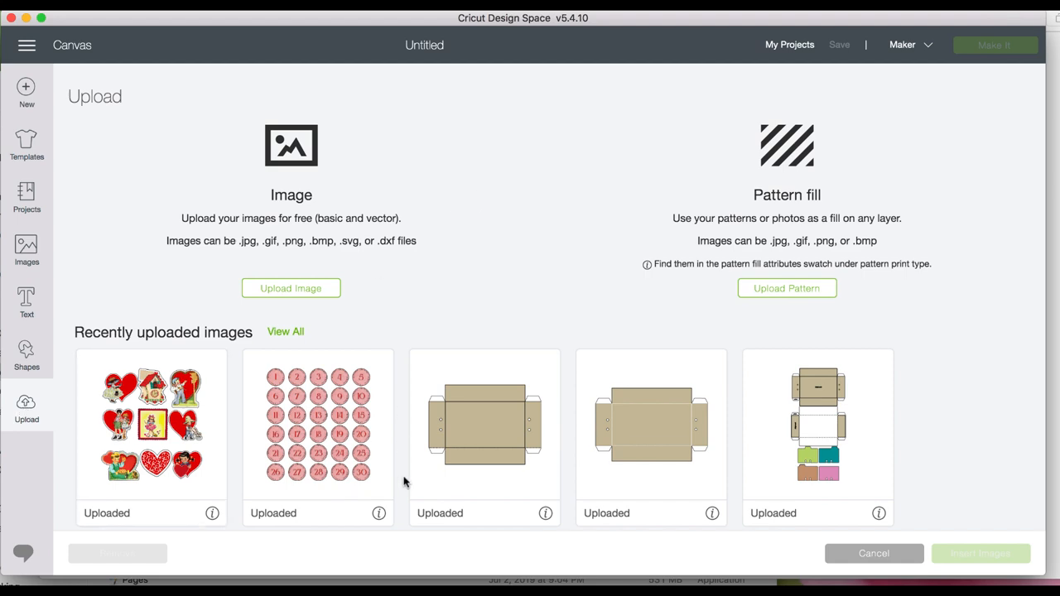
scroll("down", 3)
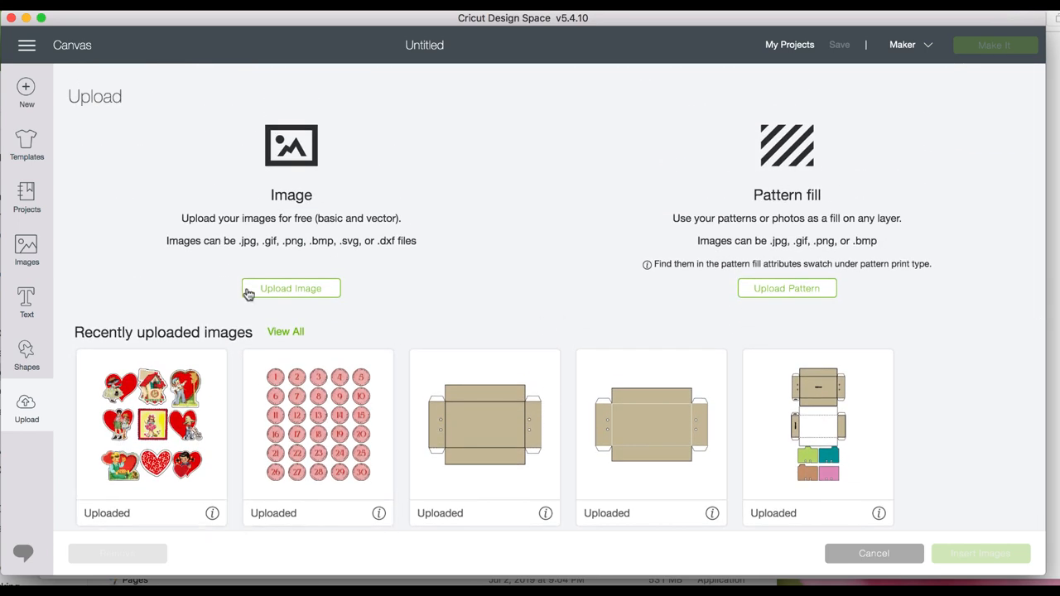
left_click(291, 288)
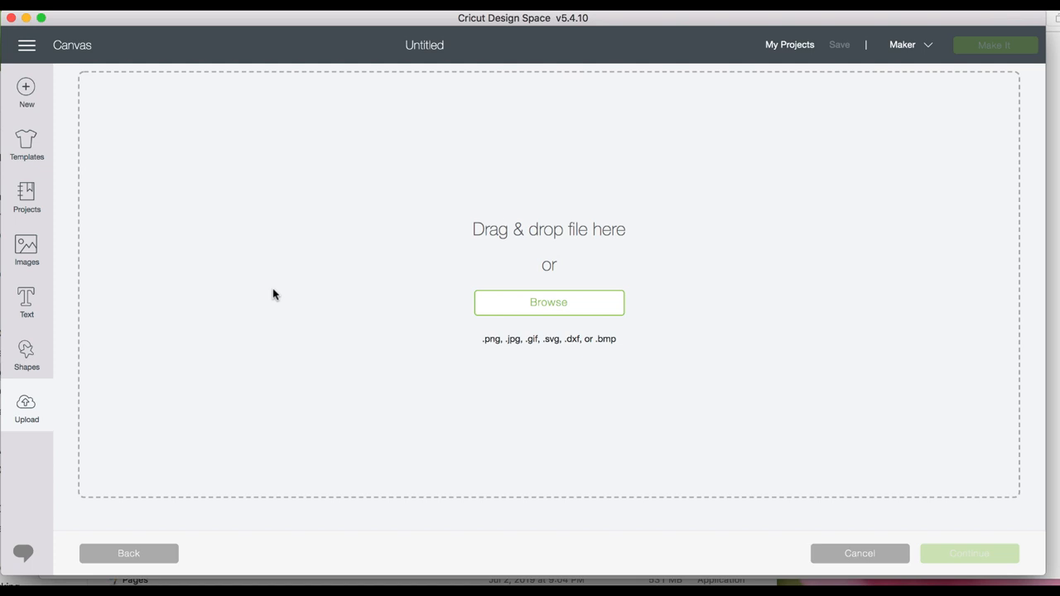
mouse_move(563, 315)
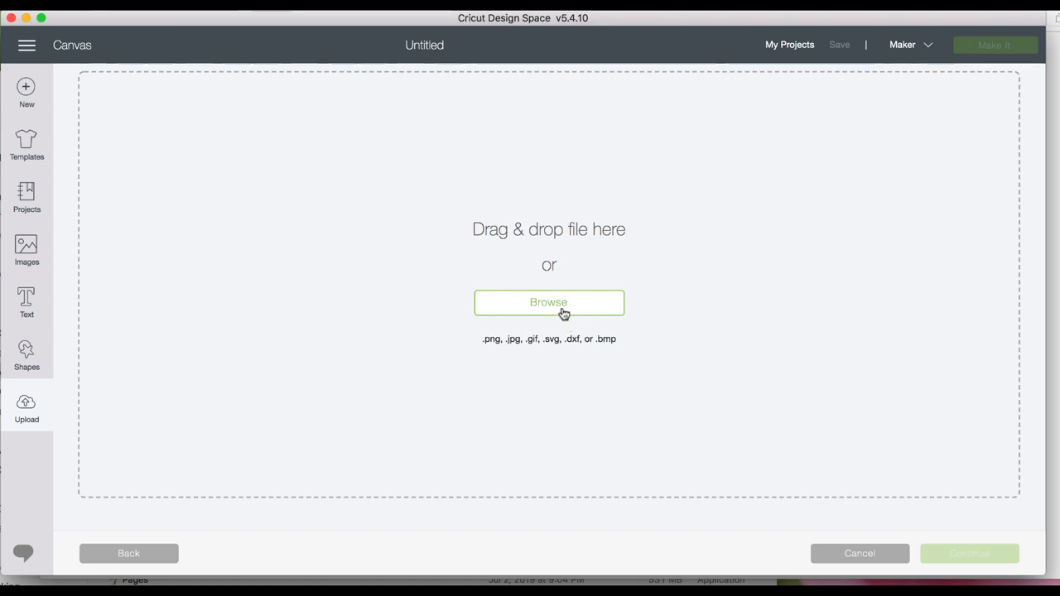
Load lifeprinciples_01front.png from the My Printables folder through the file picker
left_click(549, 302)
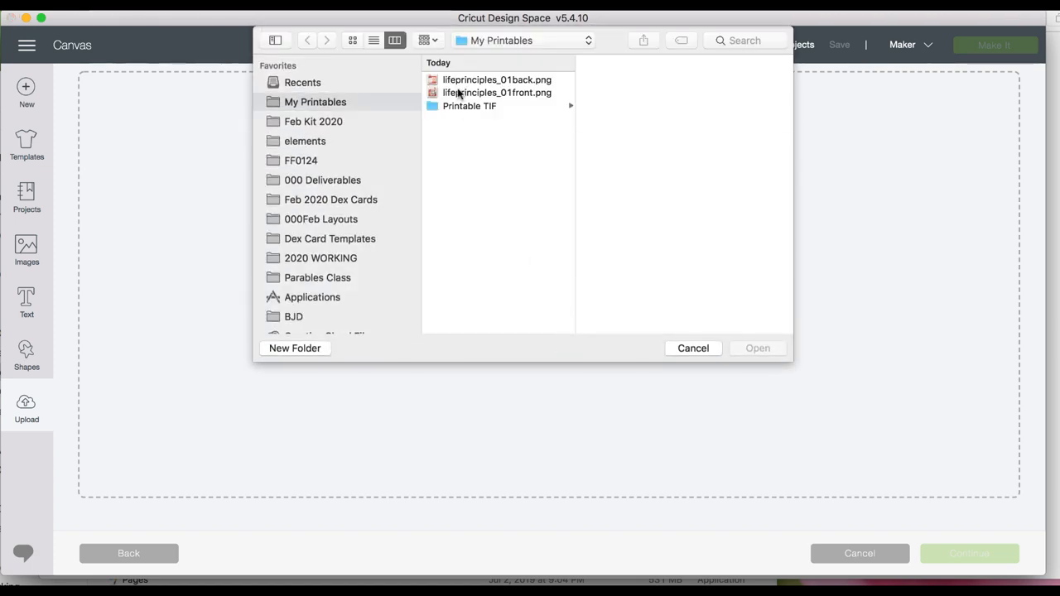
left_click(499, 92)
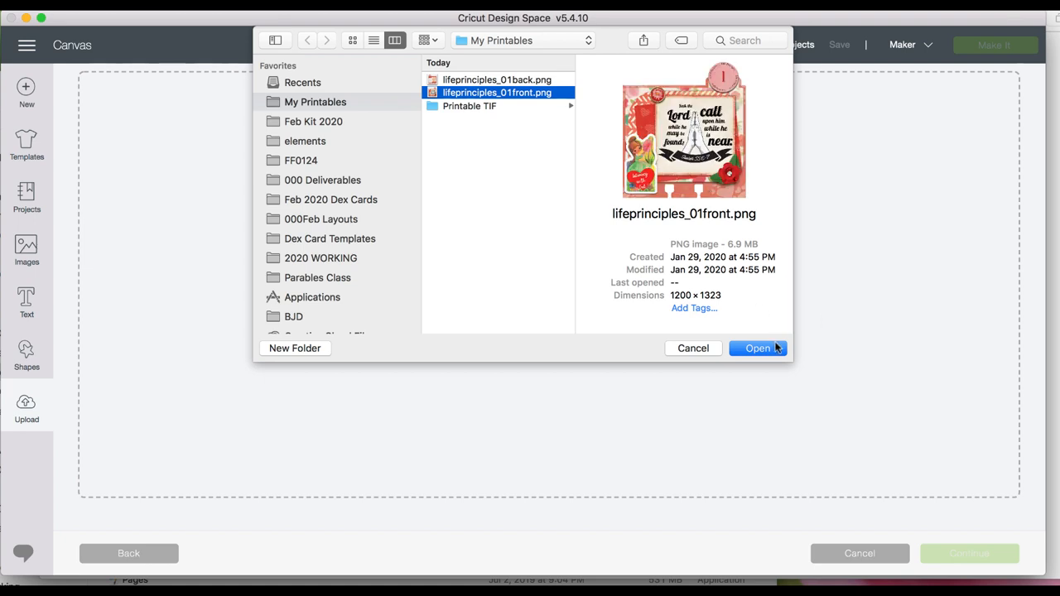
left_click(758, 348)
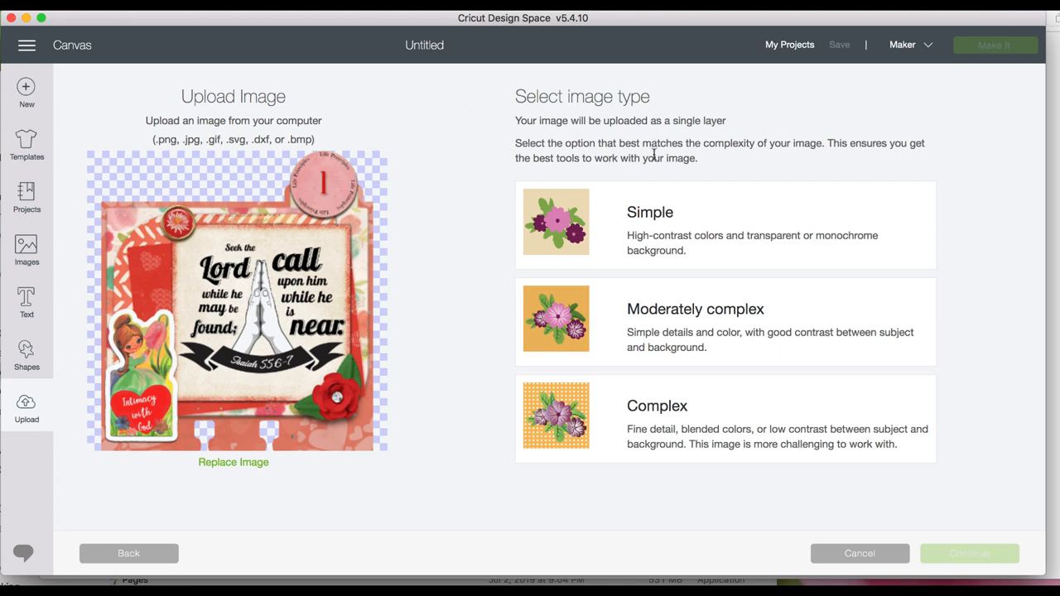
mouse_move(656, 434)
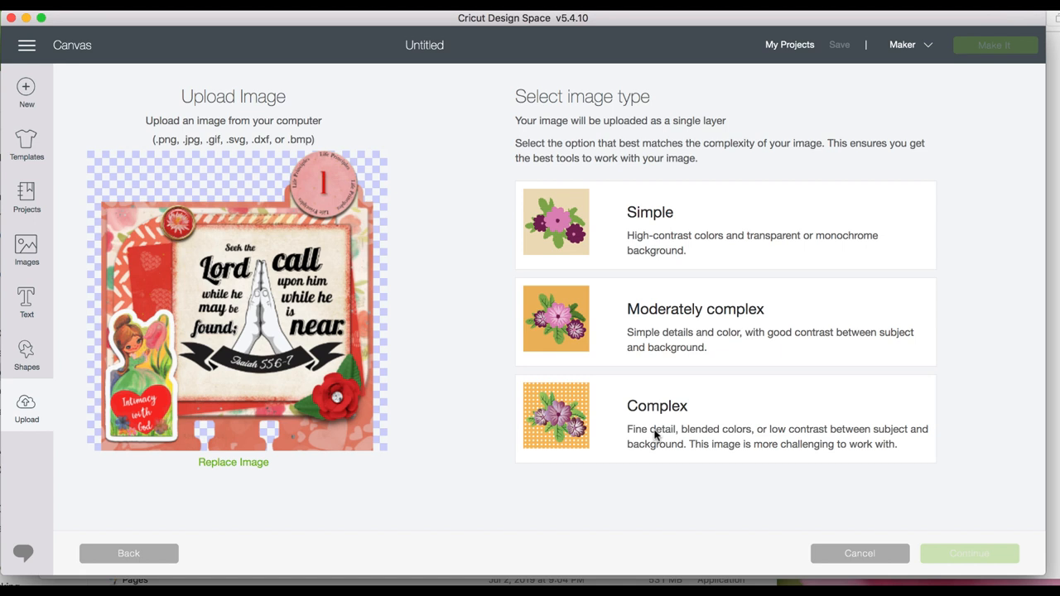
mouse_move(649, 235)
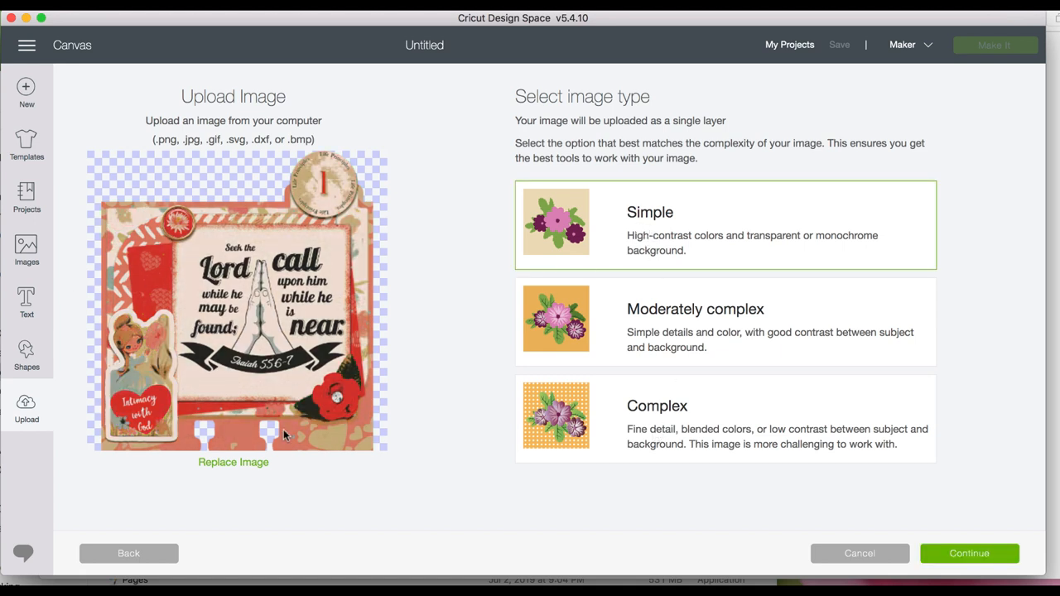
Try Moderately complex, then settle on Complex as the front card's image type
left_click(732, 329)
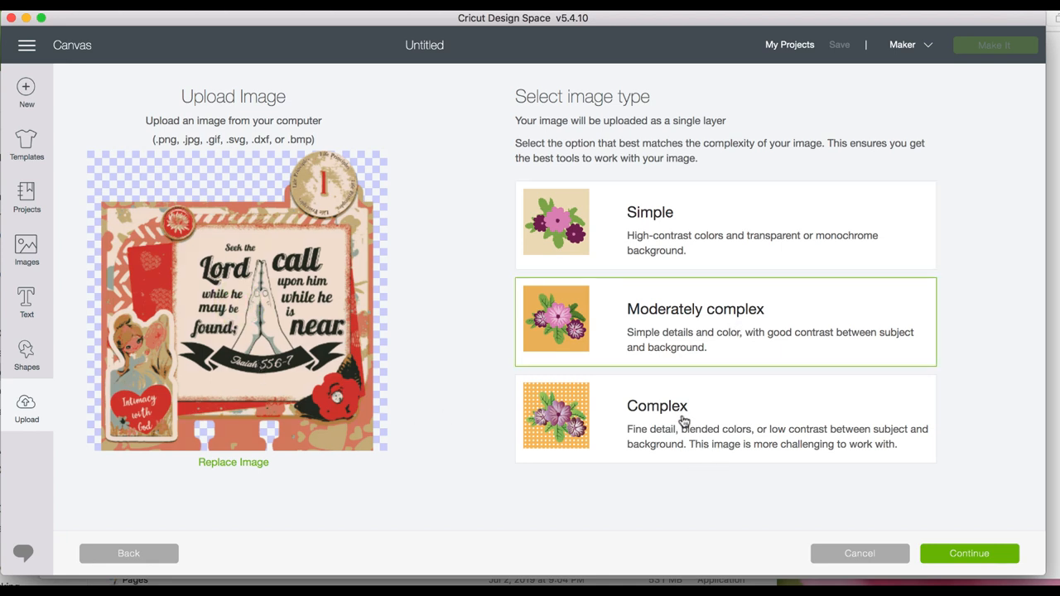
left_click(725, 417)
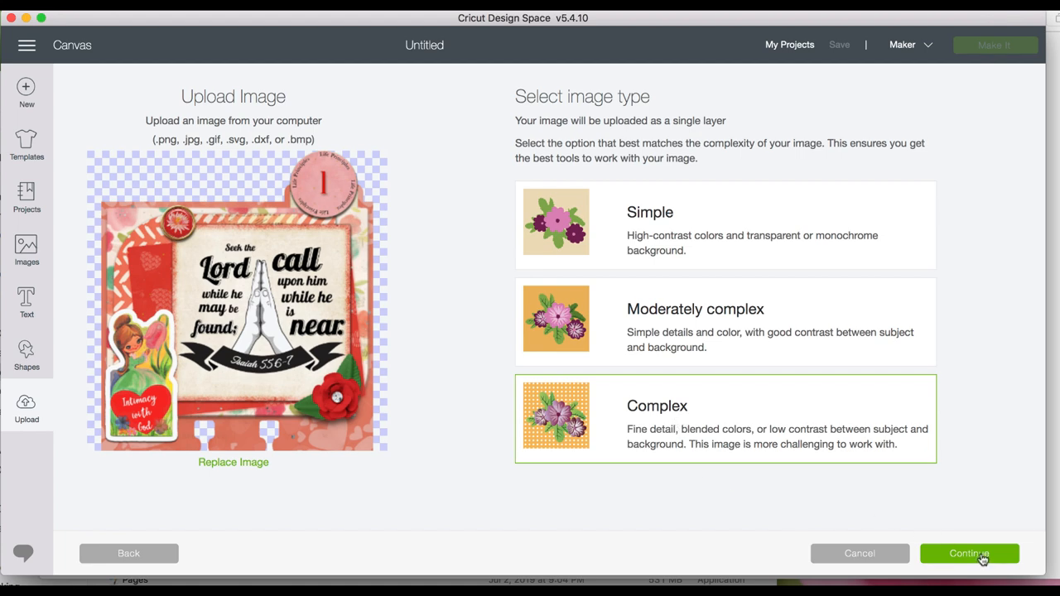
Reach Select & erase with the whole front card in view, trying Erase but removing nothing
left_click(969, 553)
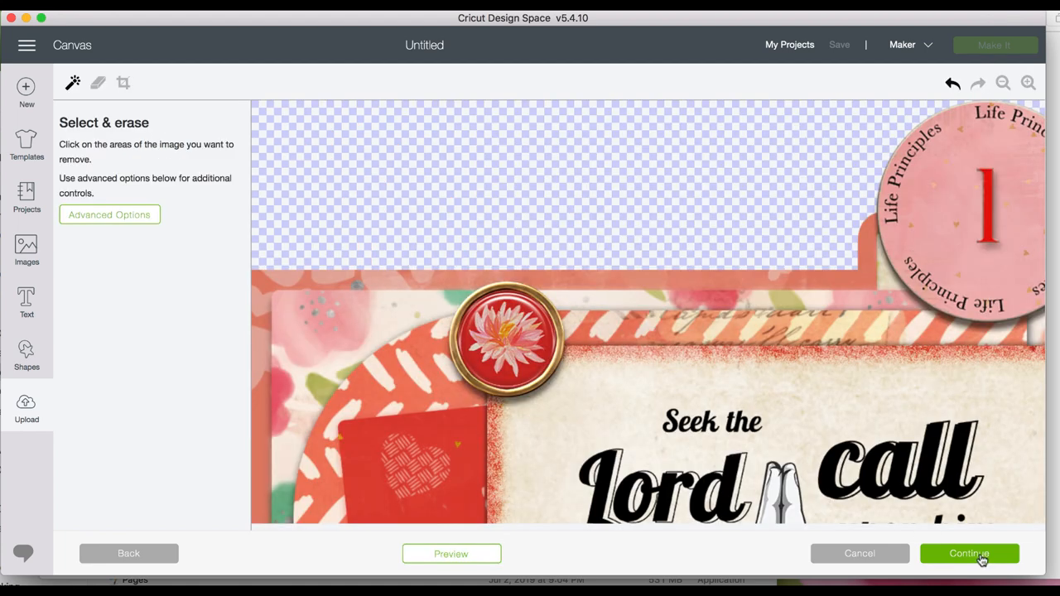
left_click(1003, 83)
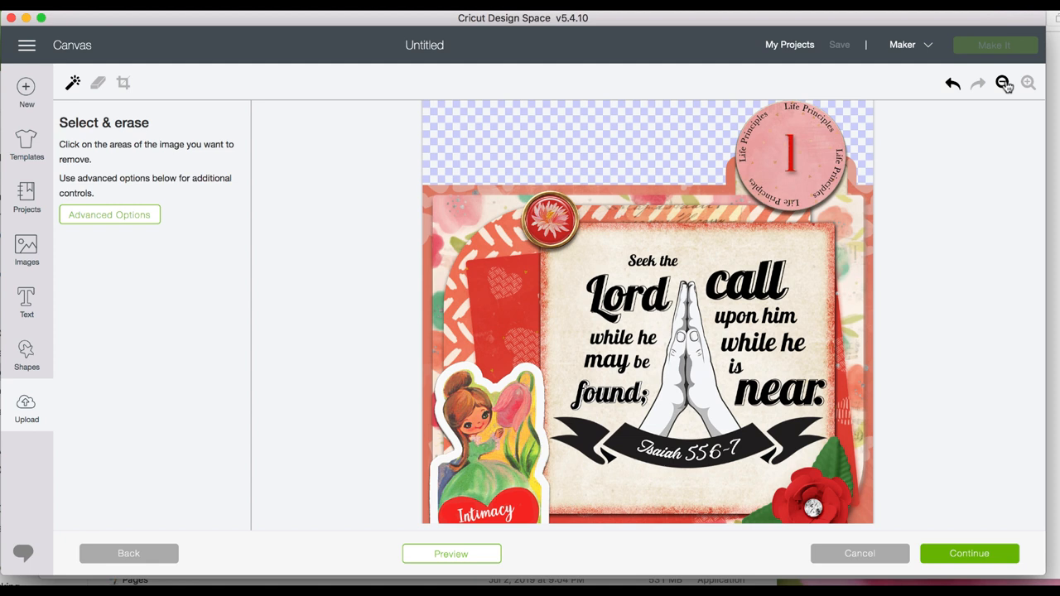
scroll("down", 3)
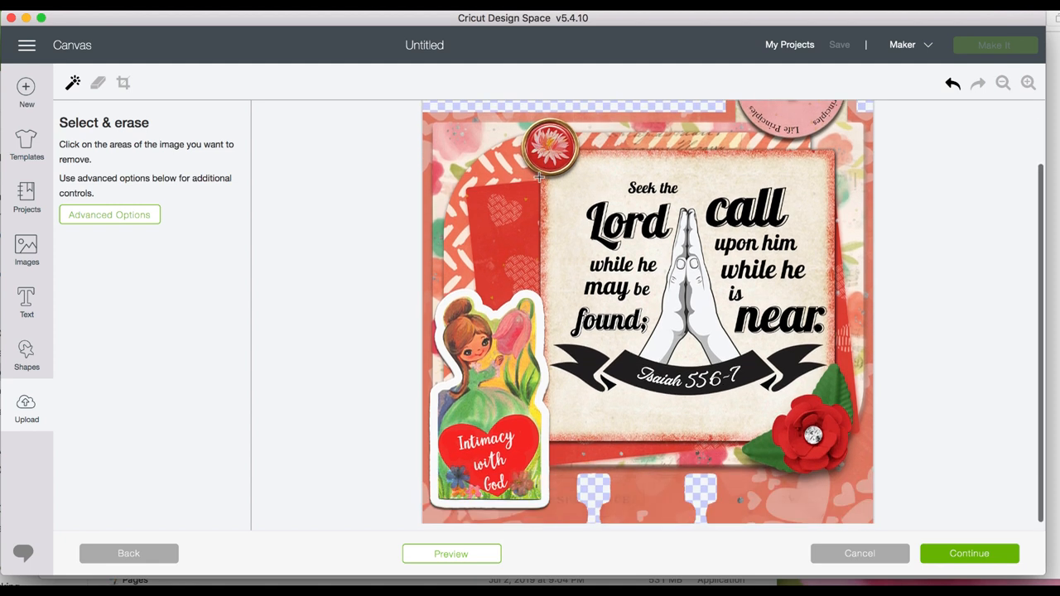
mouse_move(98, 83)
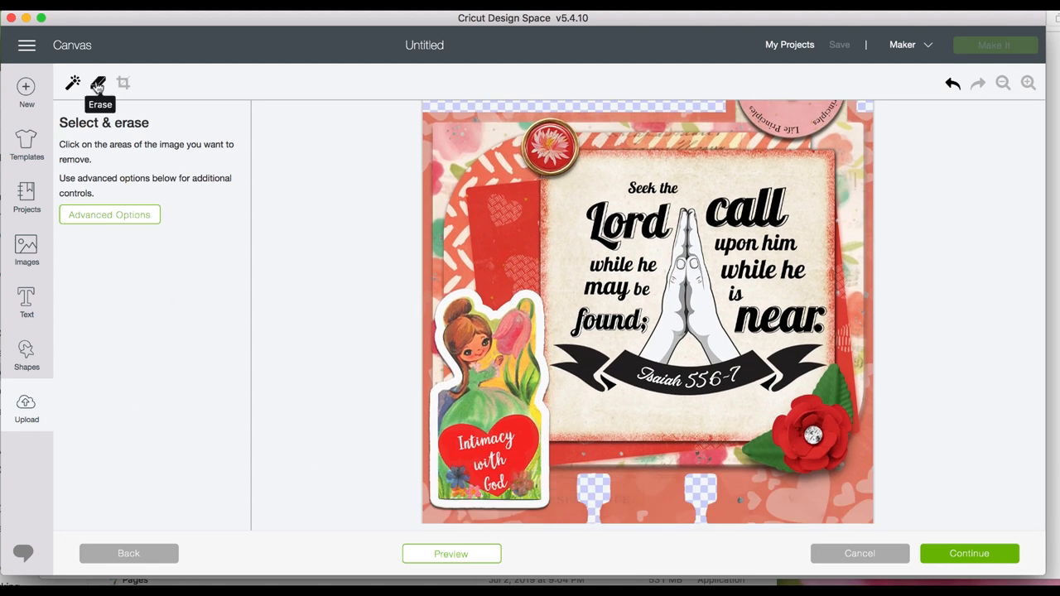
left_click(99, 83)
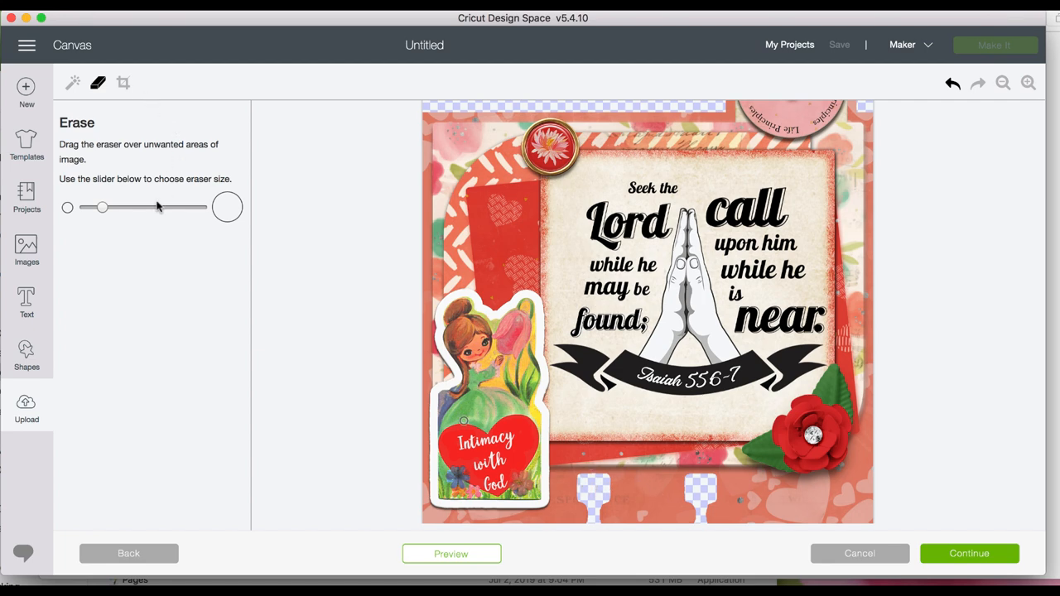
left_click(73, 83)
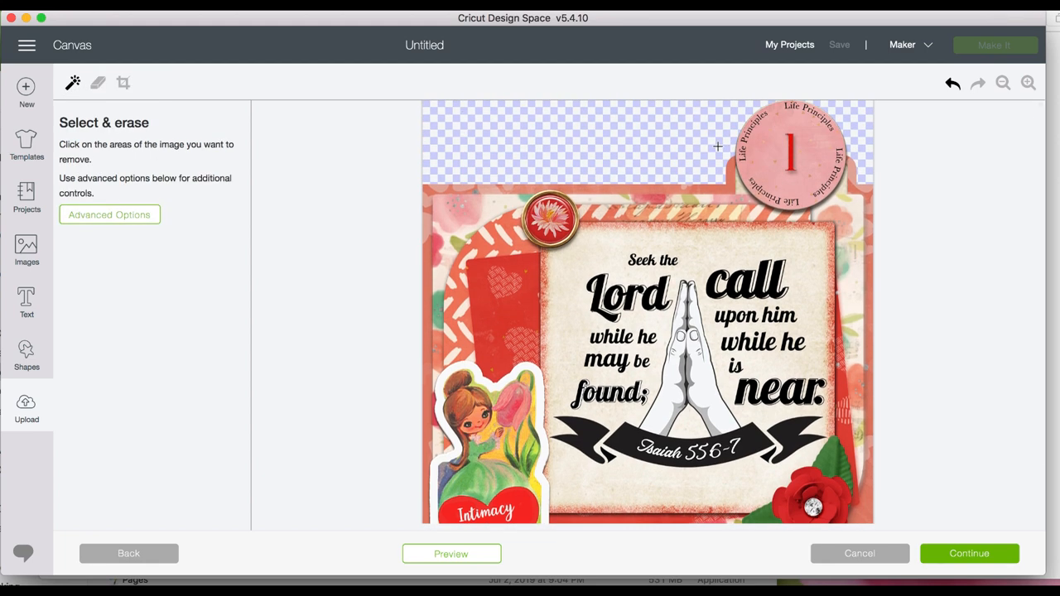
Tag the front card (memory dex card, lesson 1, february 2020) and save it as a Print Then Cut image
left_click(969, 553)
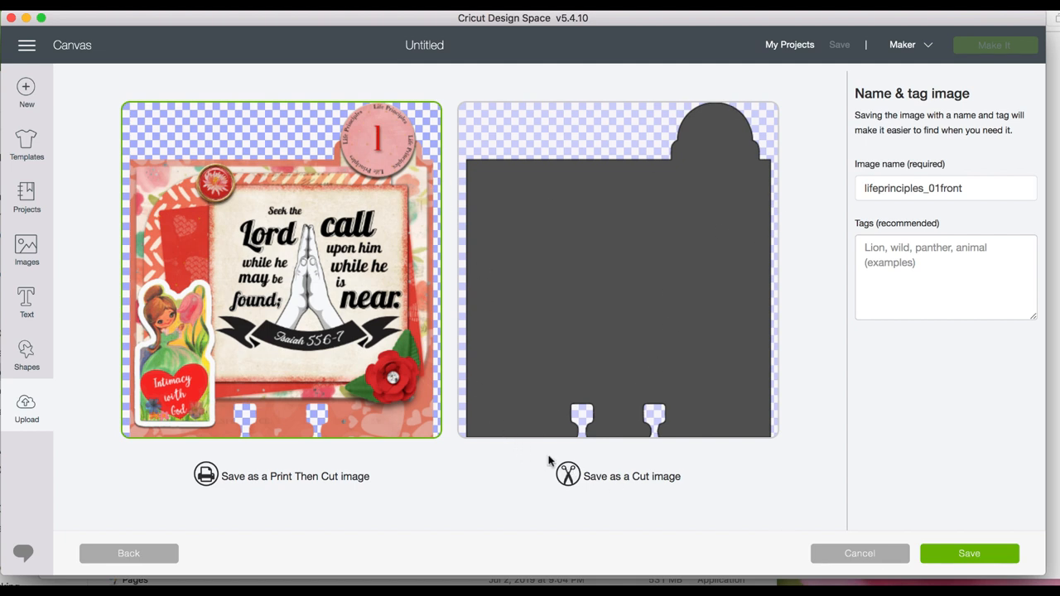
mouse_move(861, 334)
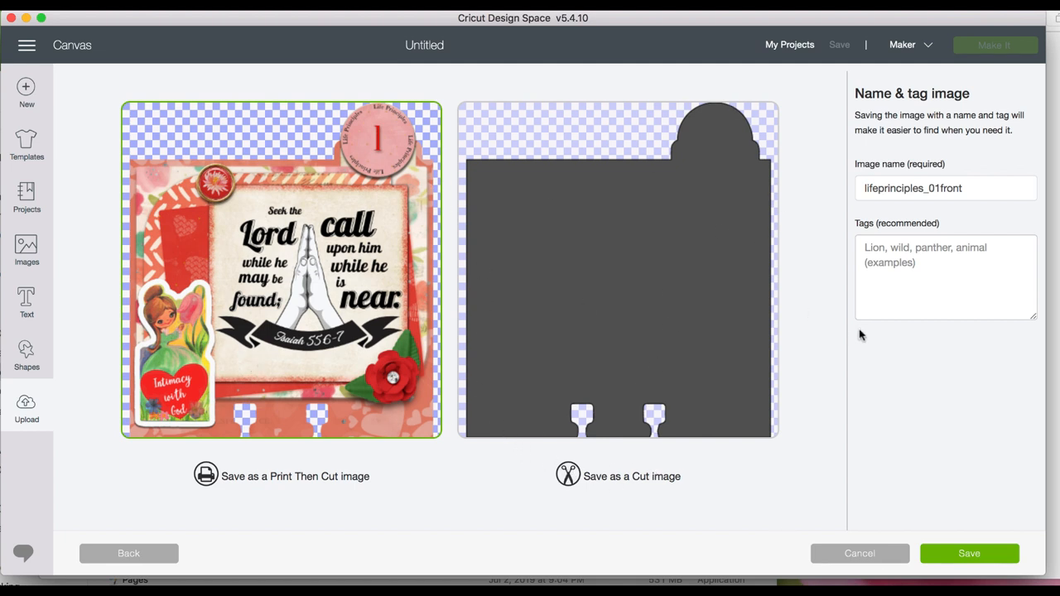
left_click(943, 273)
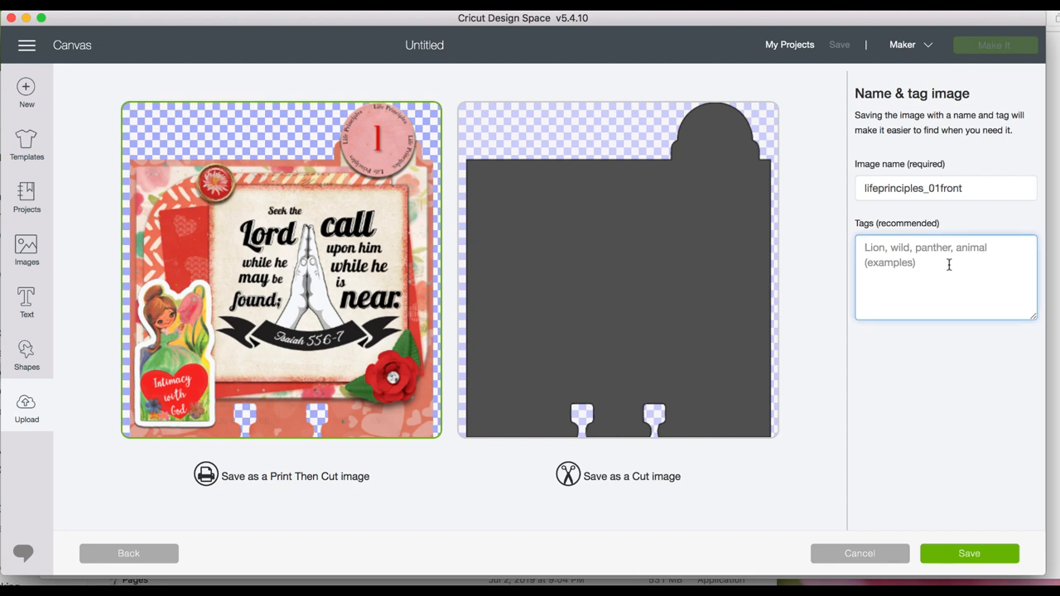
type("m")
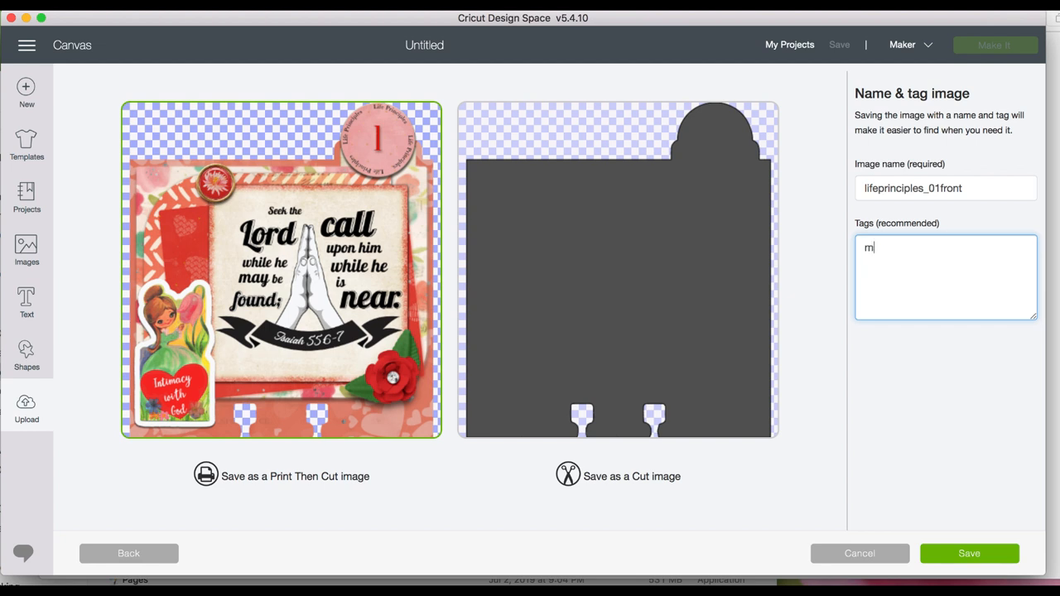
type("emory d")
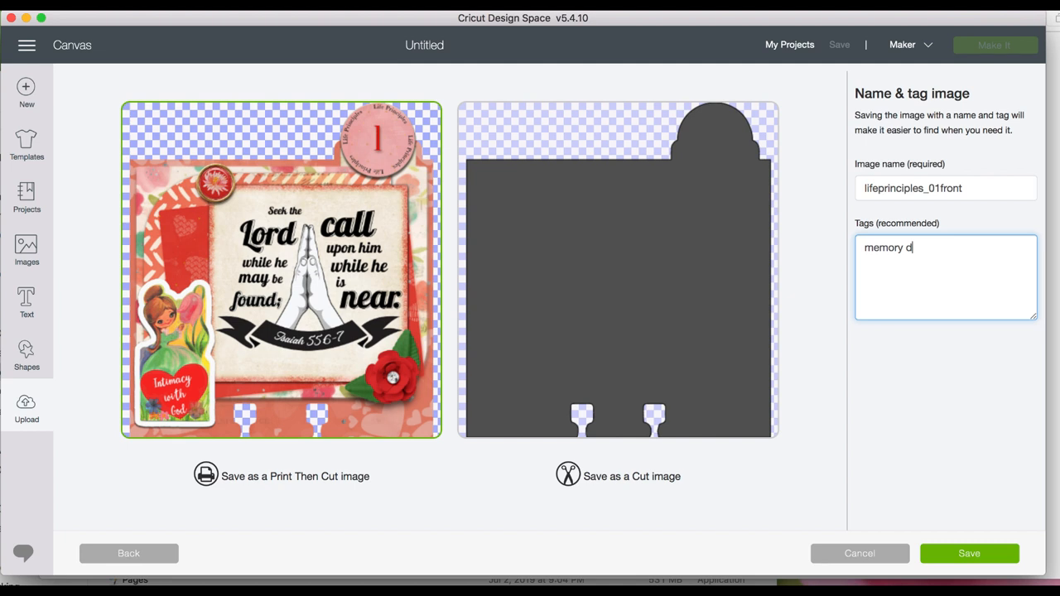
type("ex card, life principles,")
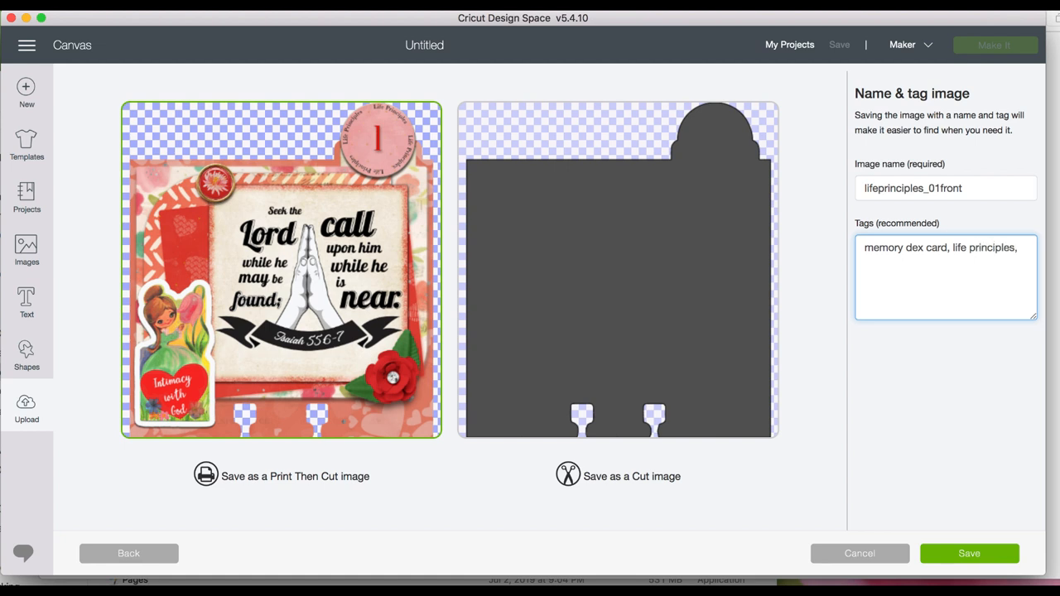
type("lesson 1")
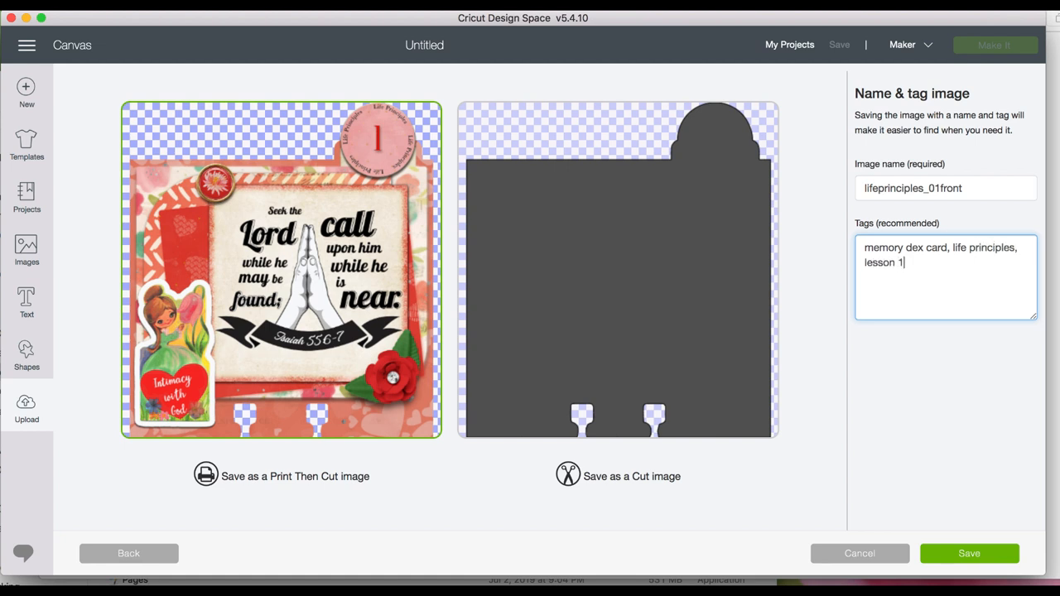
type(",")
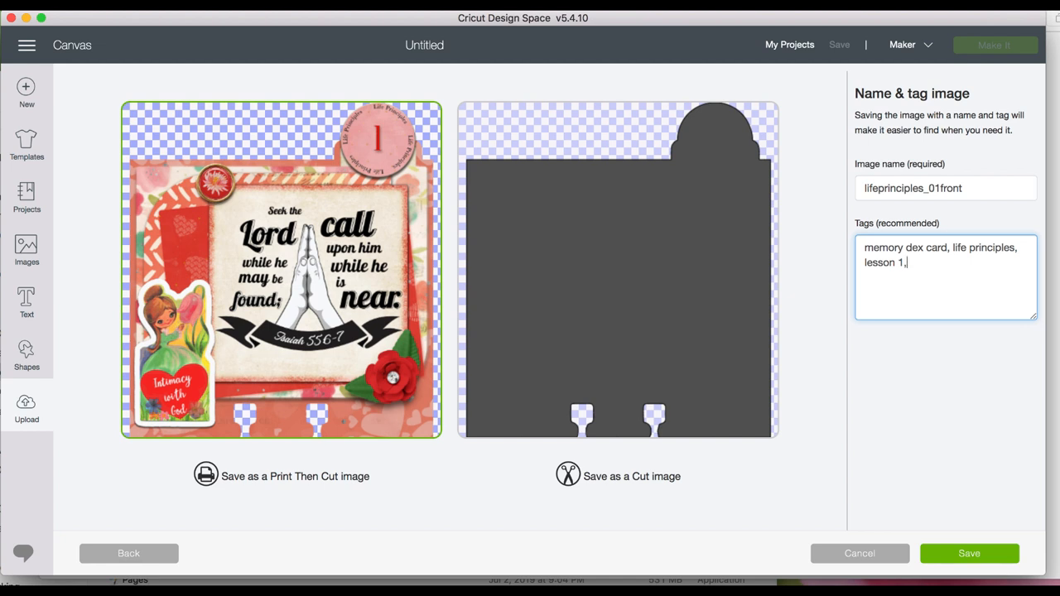
type("february,")
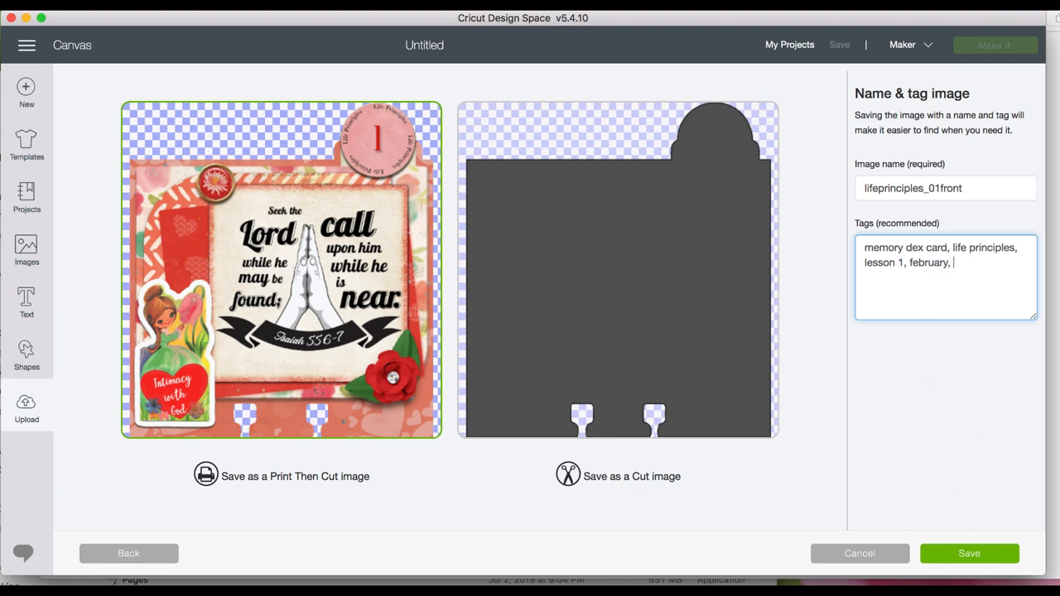
type("2020")
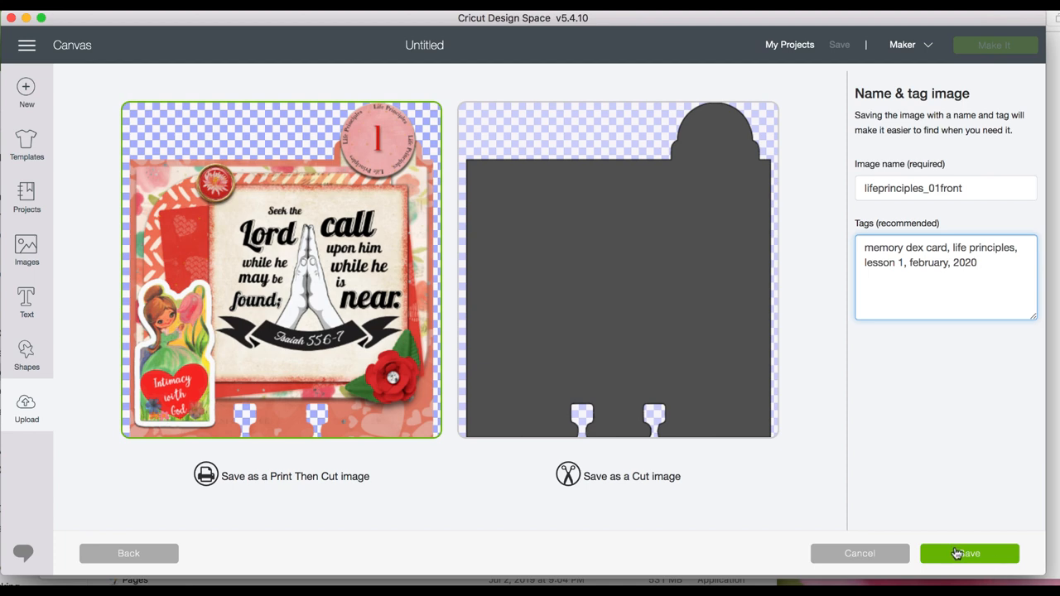
left_click(959, 553)
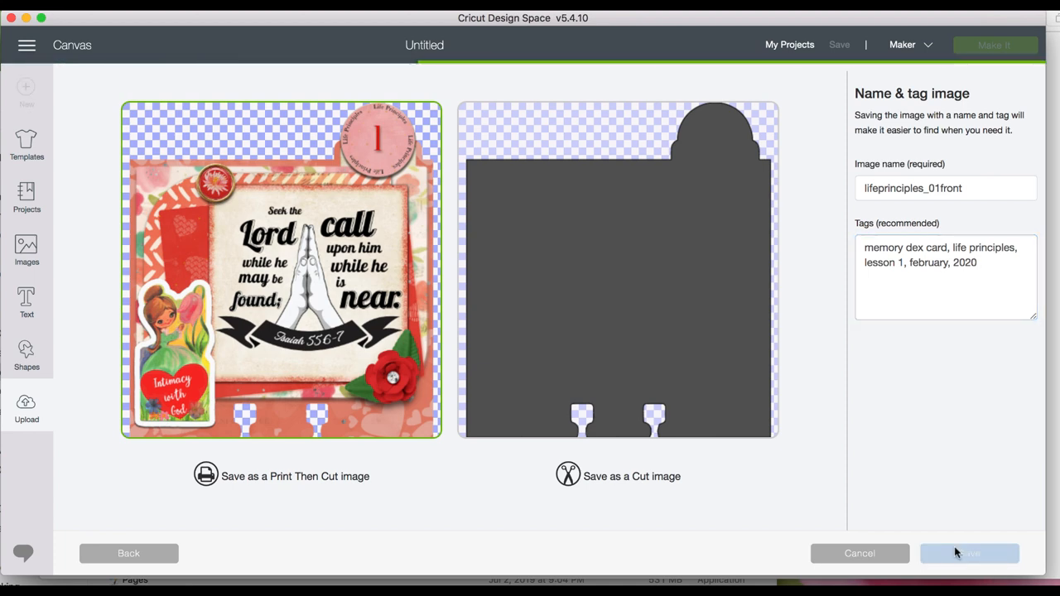
Begin a second upload and browse for the back card image file
left_click(968, 553)
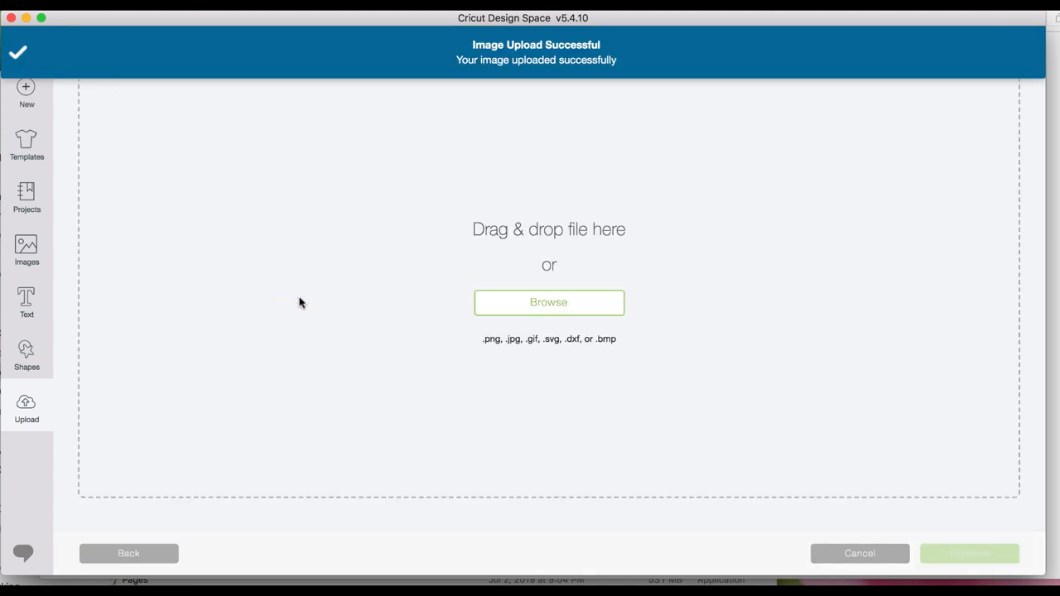
left_click(549, 302)
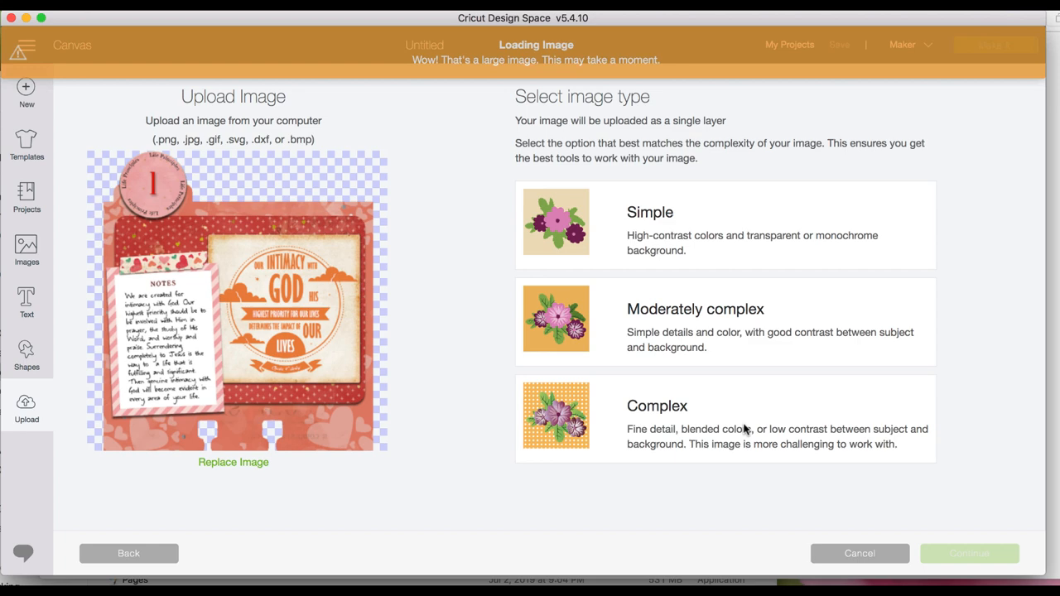
Set the back card to Complex and pass the erase step with the full card in view, nothing removed
left_click(725, 417)
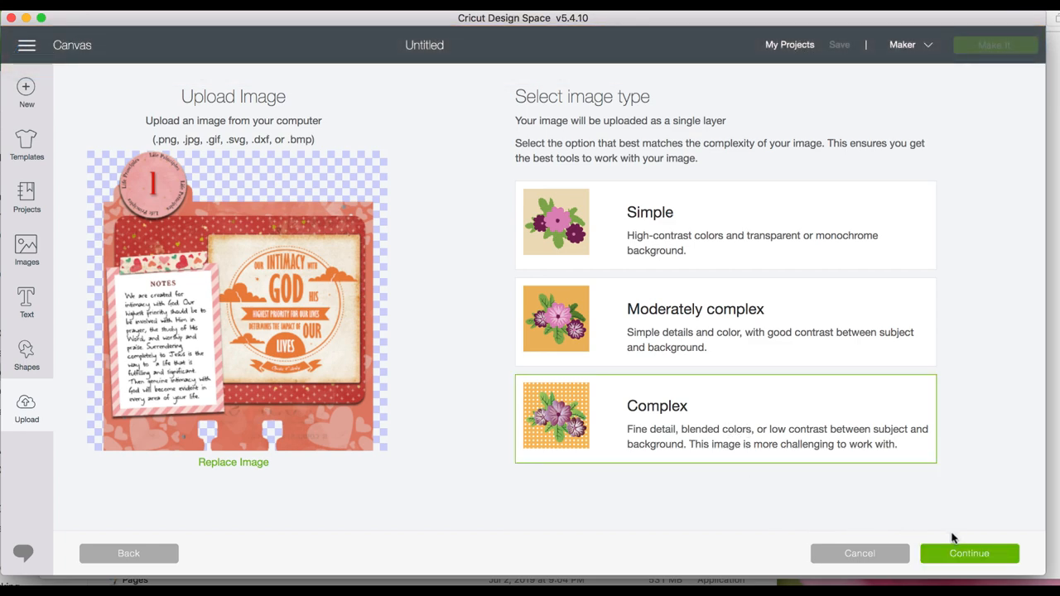
left_click(968, 553)
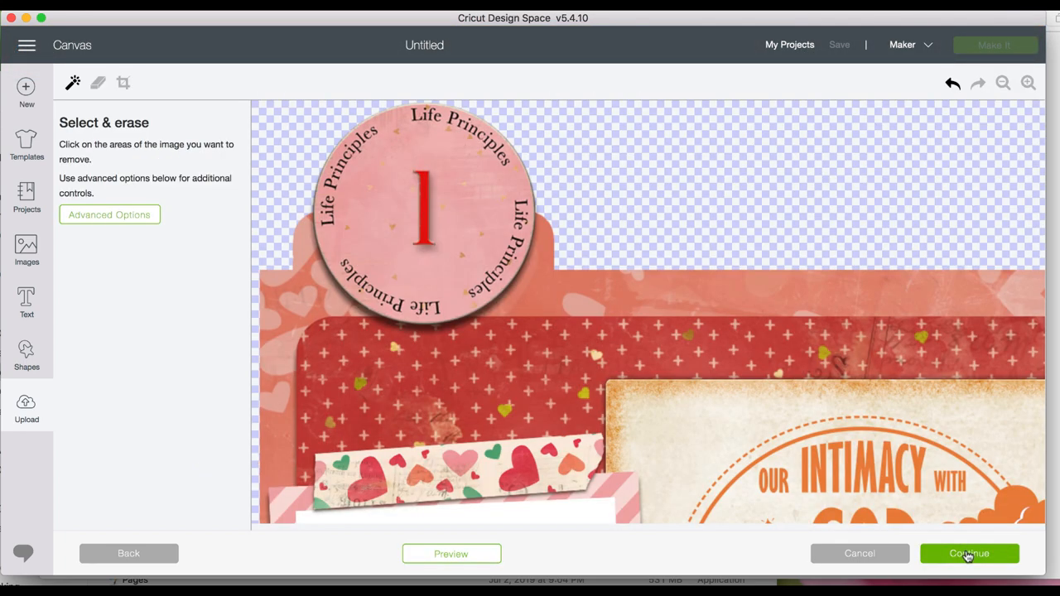
left_click(1001, 83)
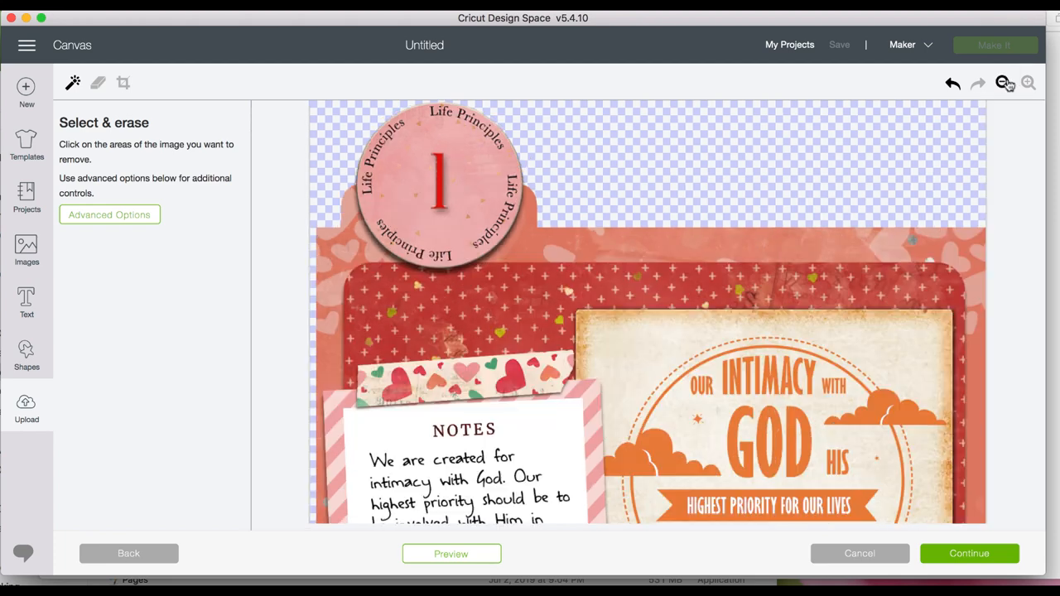
mouse_move(1003, 82)
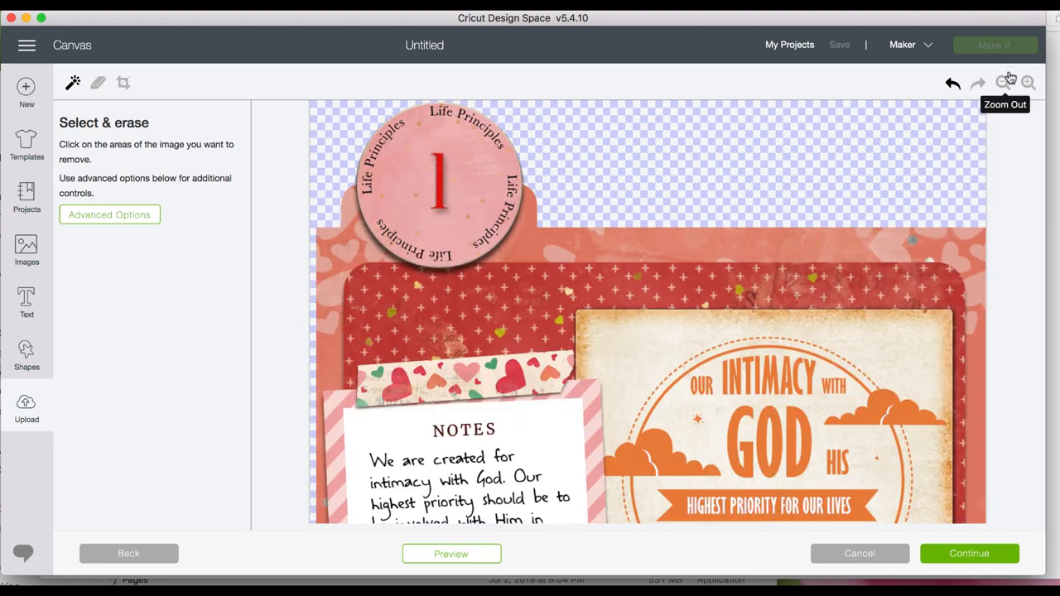
left_click(1004, 83)
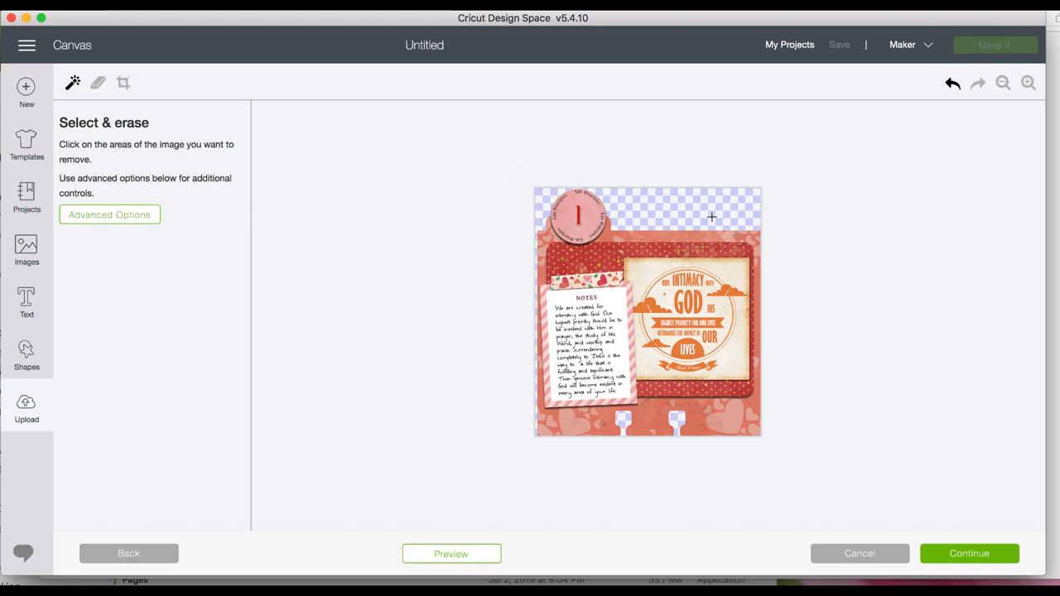
mouse_move(992, 561)
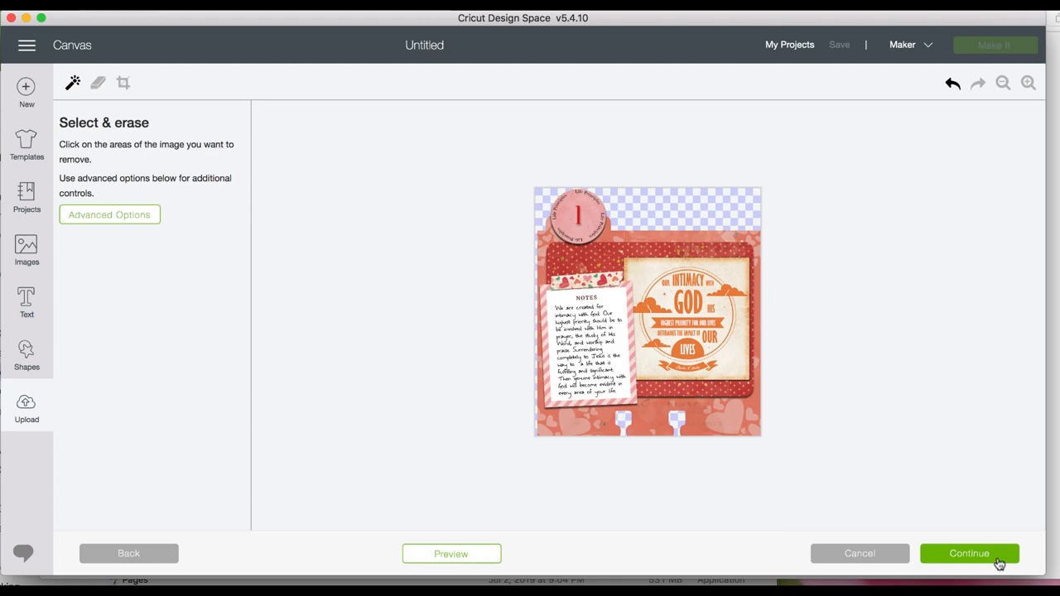
left_click(969, 553)
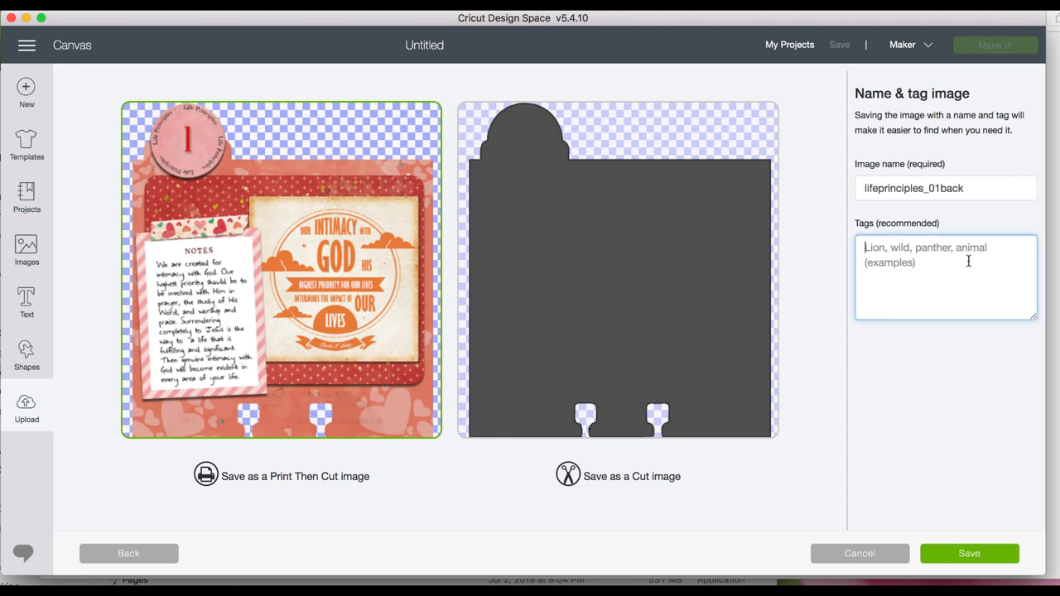
Enter tags 'memory dex card, life principles, 2020, february' and save lifeprinciples_01back as Print Then Cut
type("memory dex card")
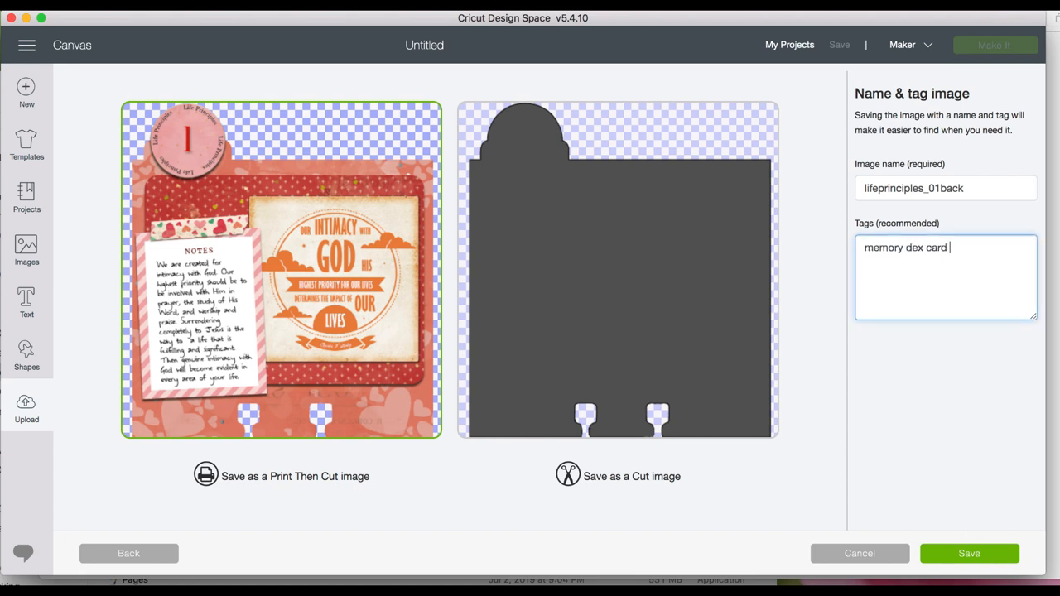
type(",")
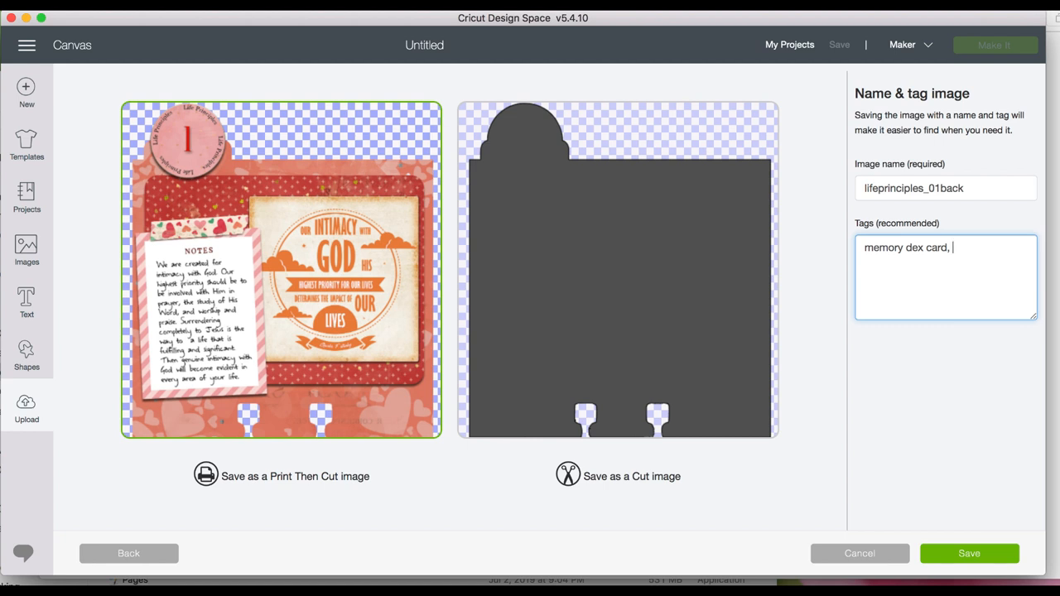
type("life principles,")
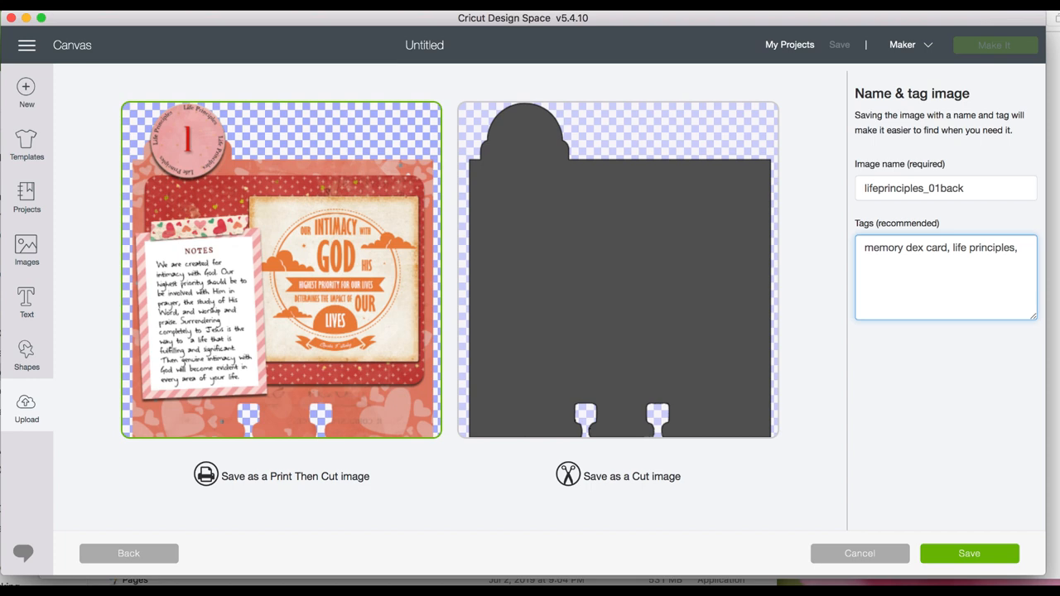
type("2020, february")
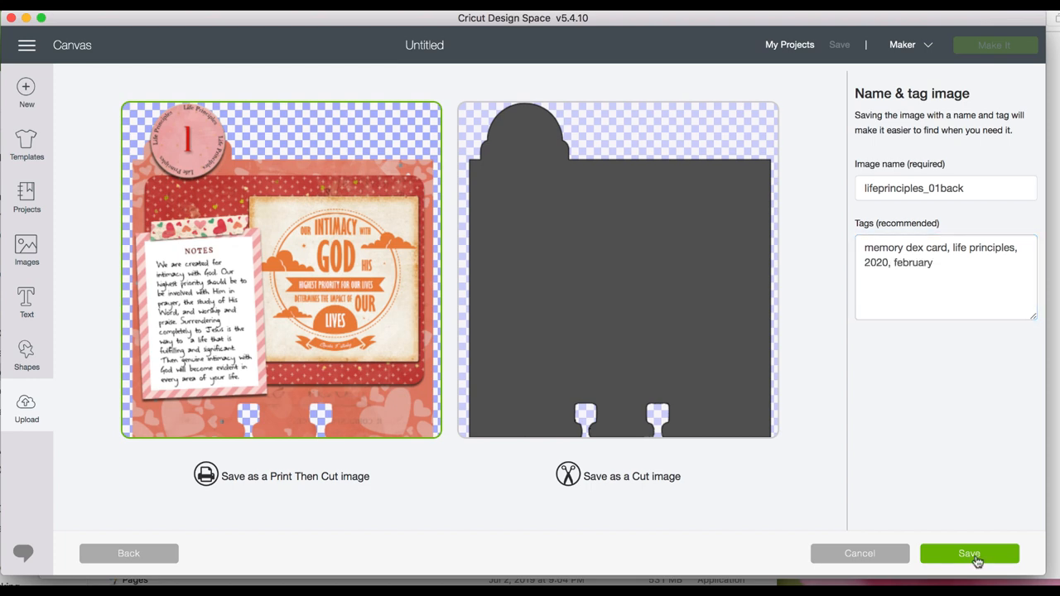
left_click(968, 553)
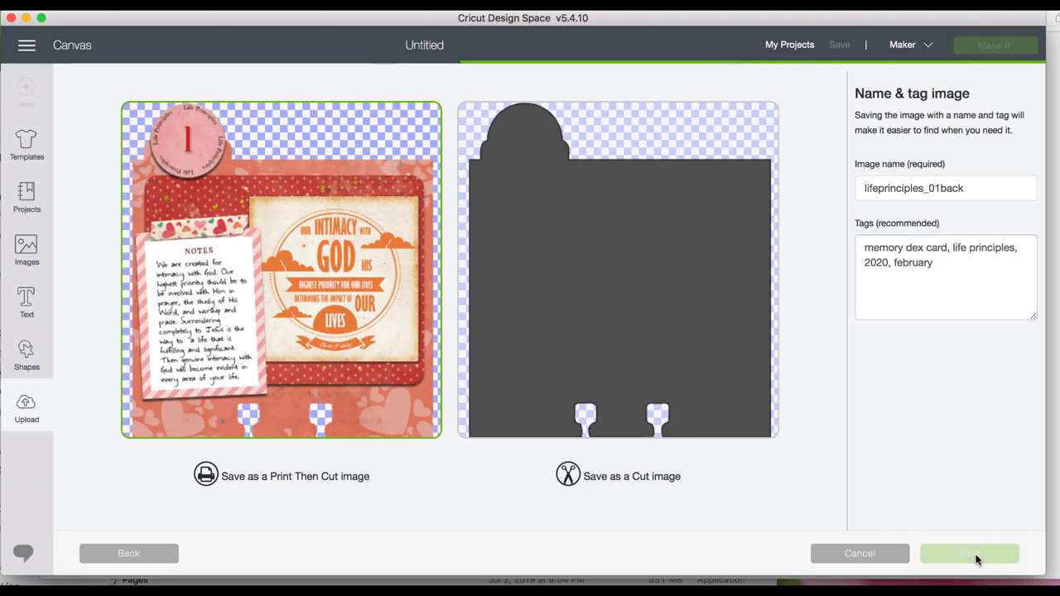
left_click(977, 555)
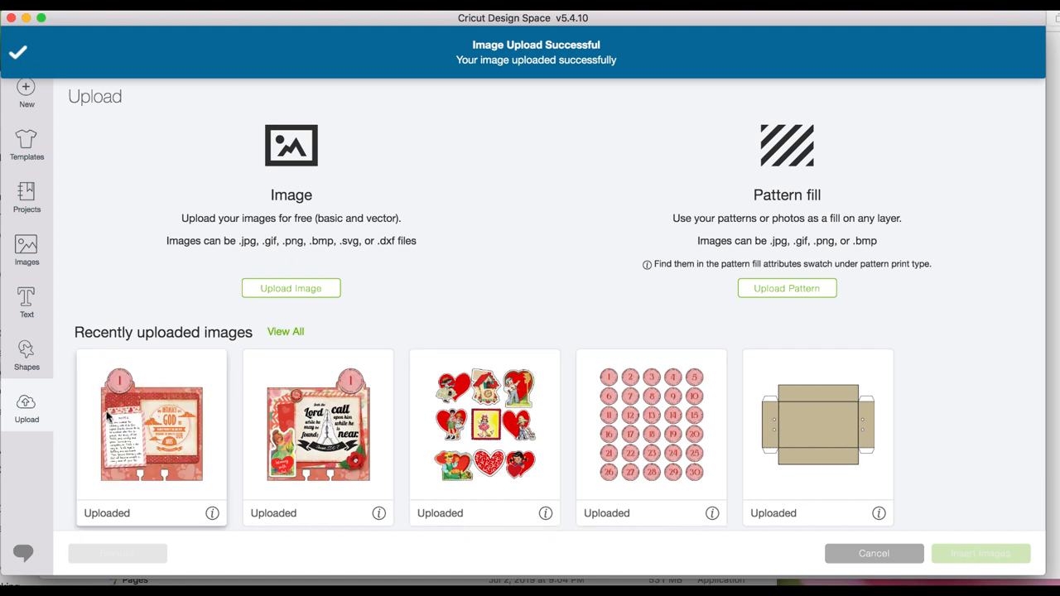
Select both recently uploaded card images and insert them onto the canvas
left_click(318, 433)
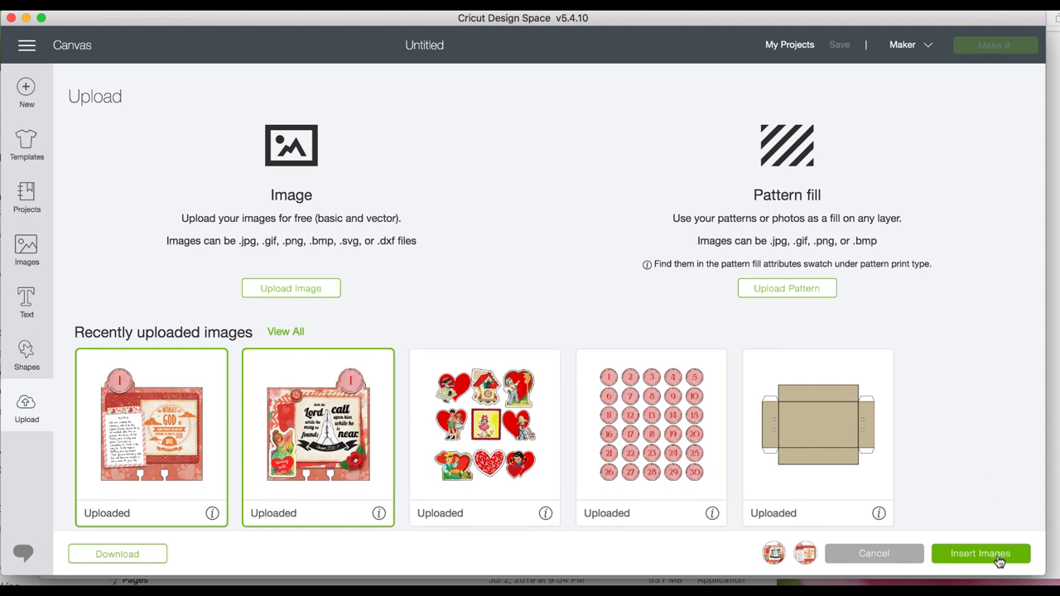
left_click(981, 553)
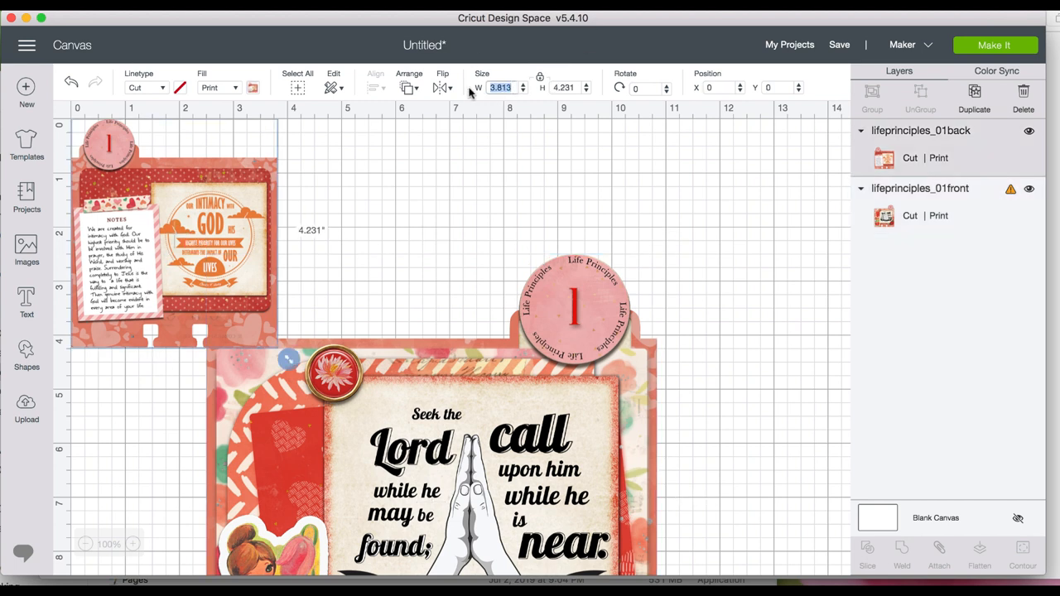
Set the back card's width to 4 in, shrink the front card to about 3.97 × 4.38 in and place it beneath
type("4")
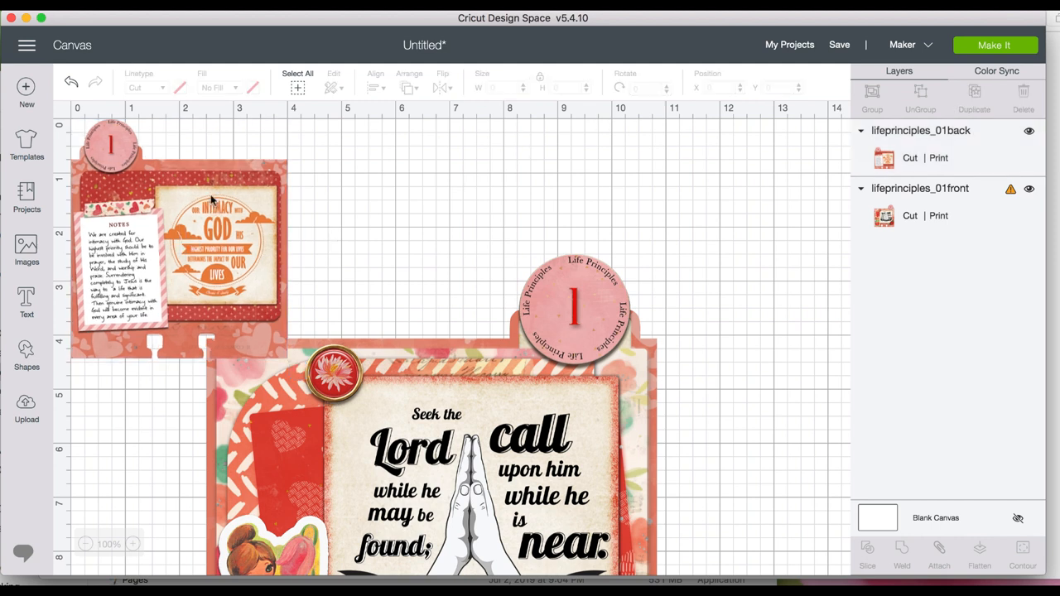
left_click(179, 240)
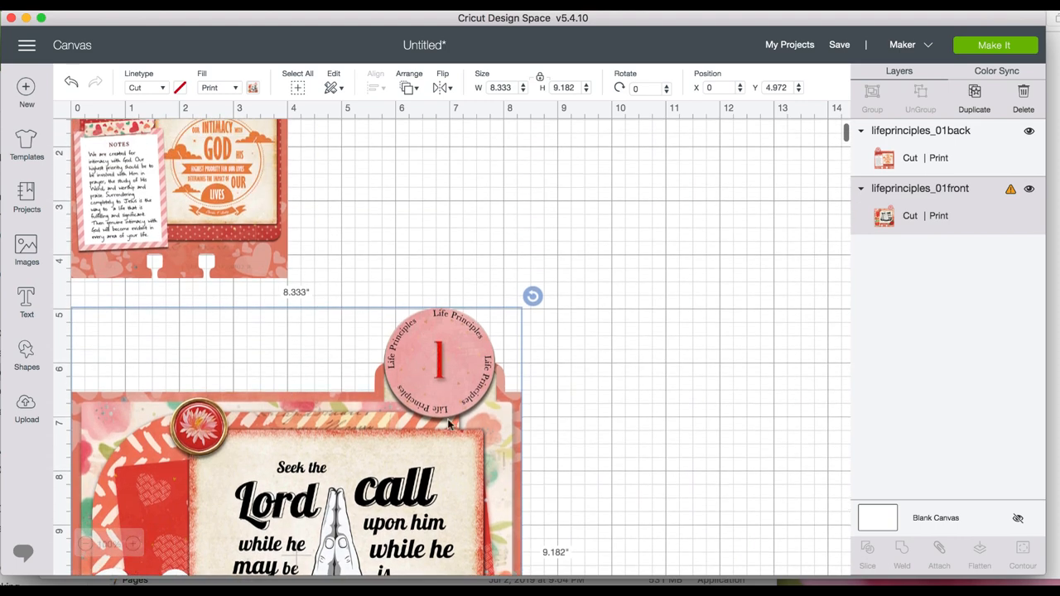
scroll("down", 3)
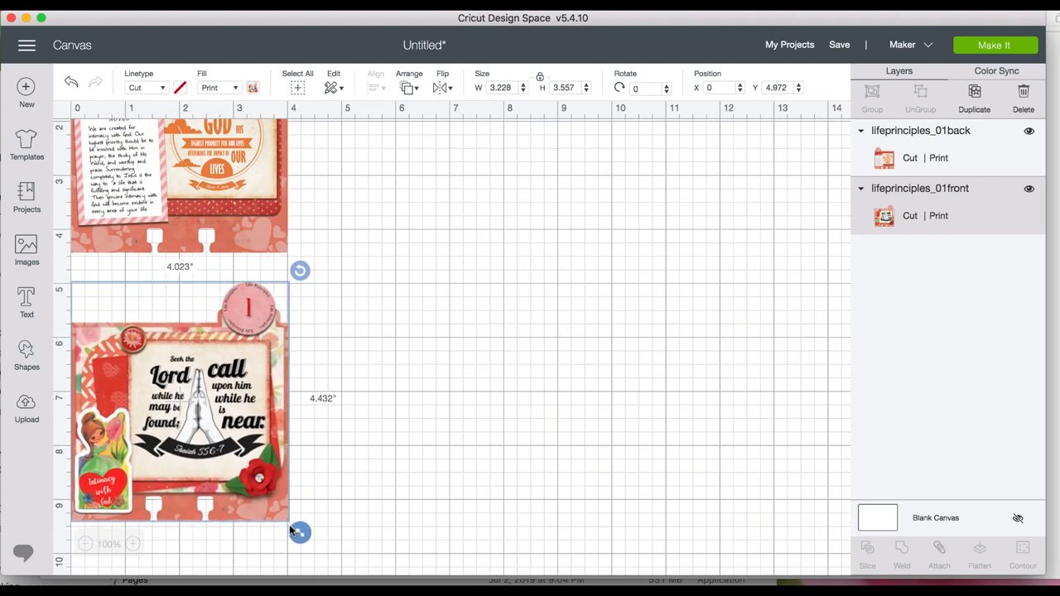
left_click_drag(300, 534, 298, 518)
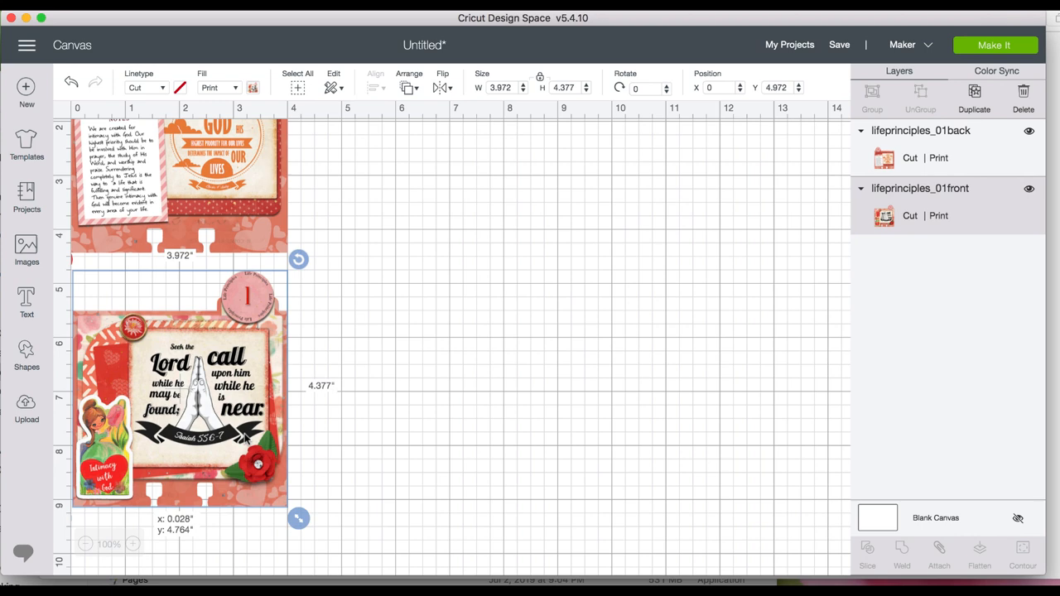
left_click_drag(179, 389, 179, 381)
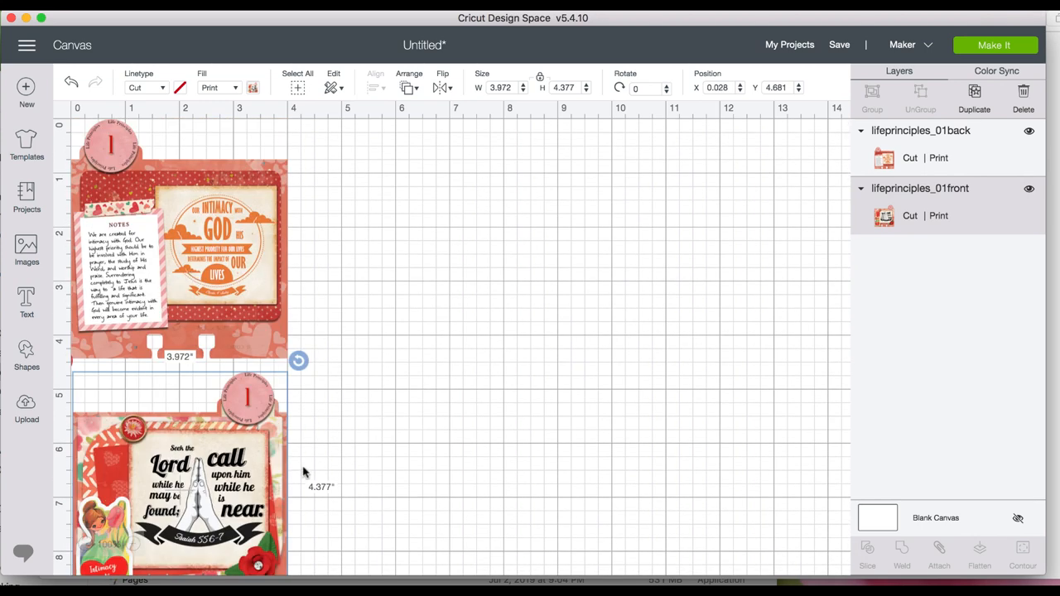
mouse_move(415, 427)
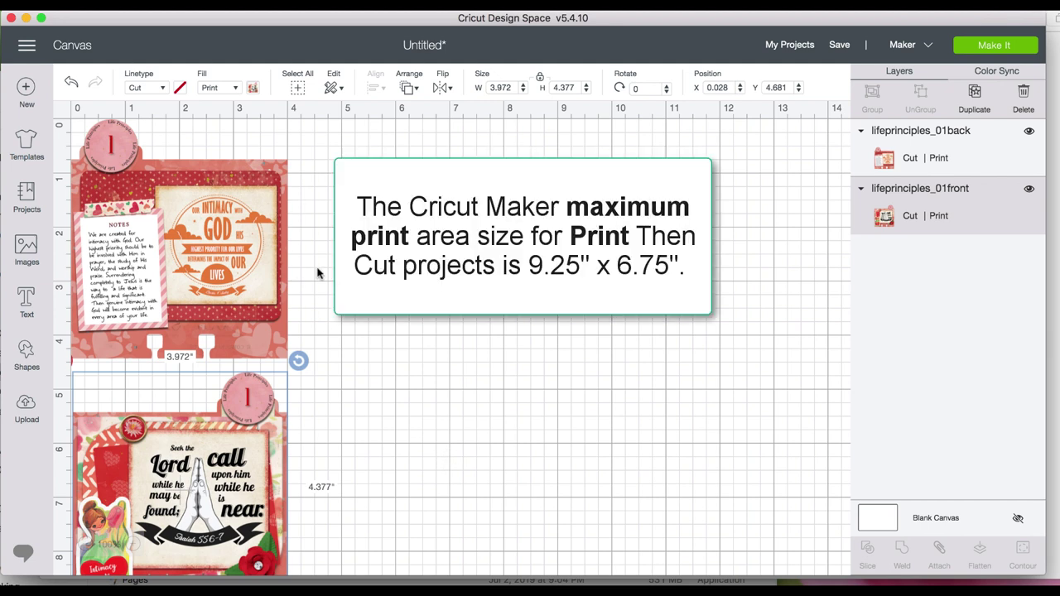
mouse_move(132, 431)
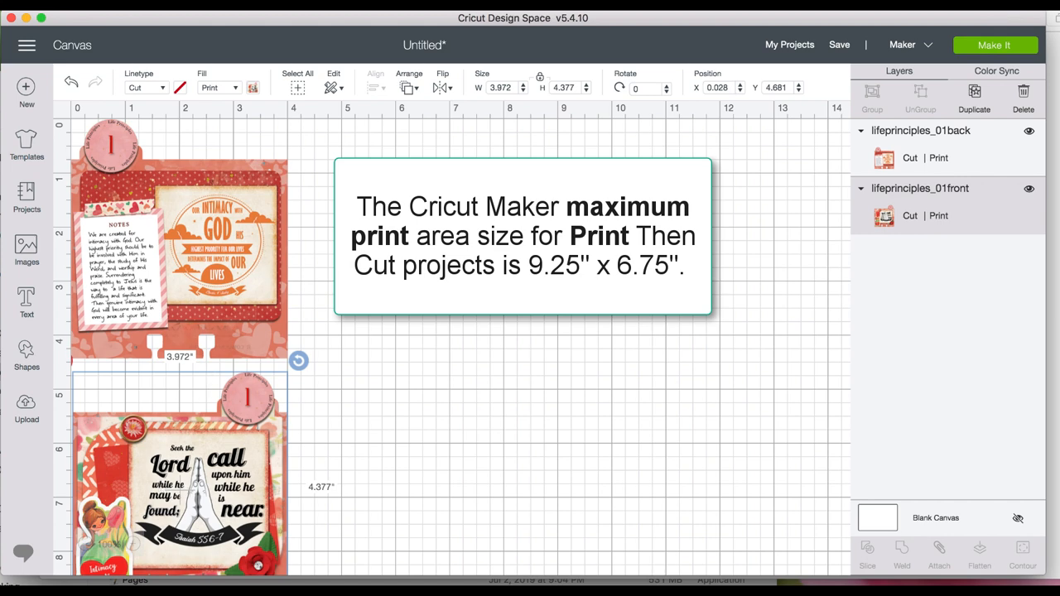
scroll("down", 3)
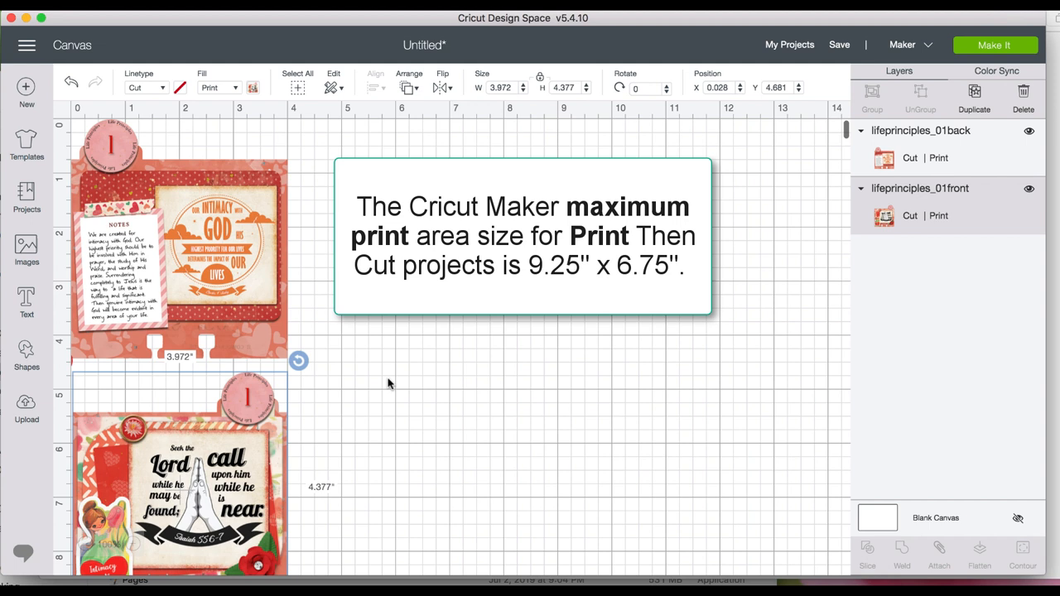
mouse_move(1003, 13)
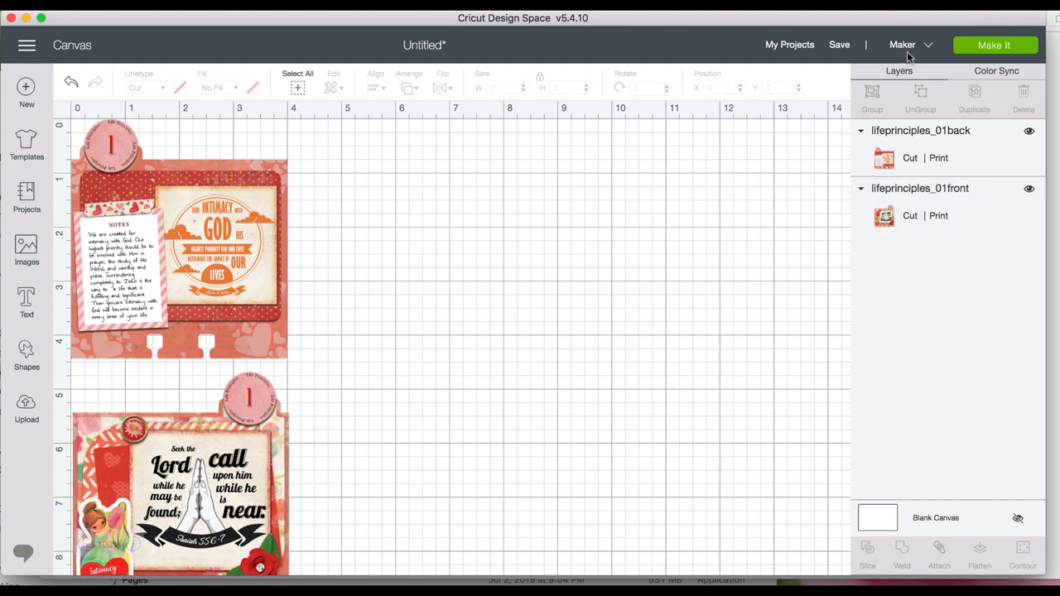
Send the project to Make It, review the letter-mat preview and continue to the print step
left_click(1000, 44)
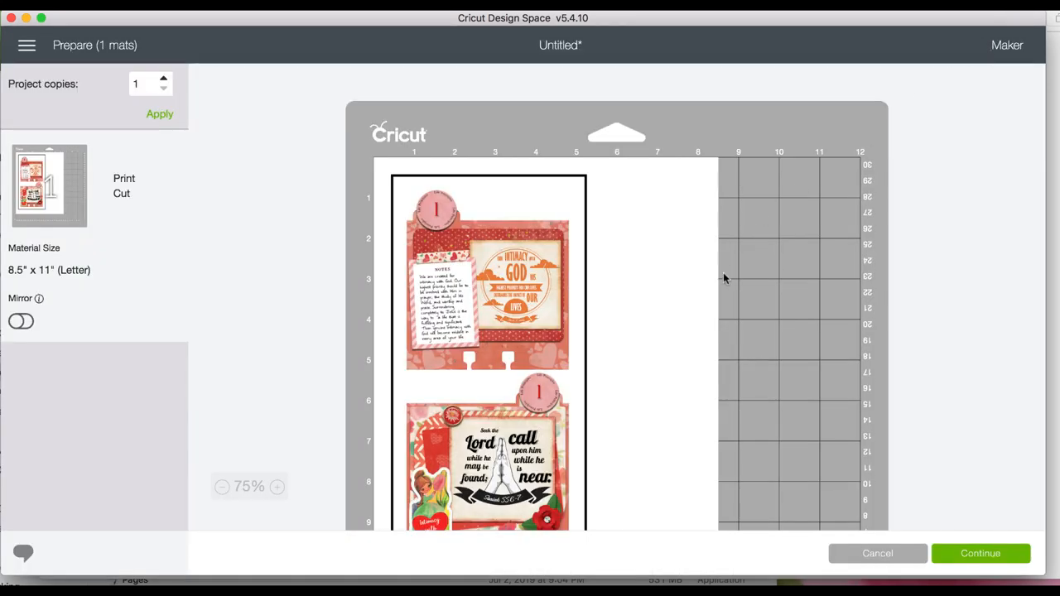
scroll("down", 3)
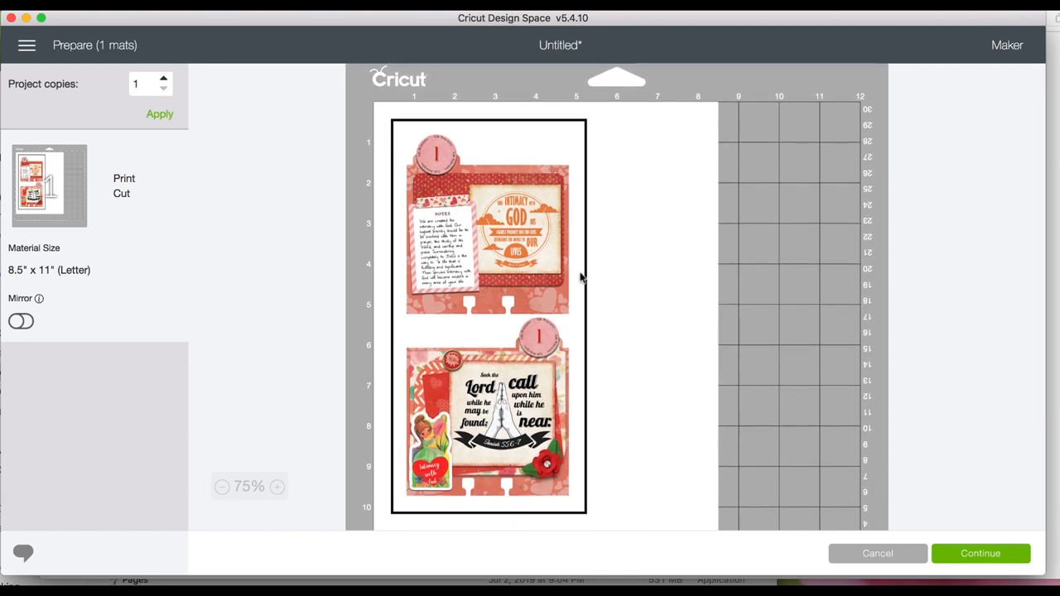
mouse_move(510, 295)
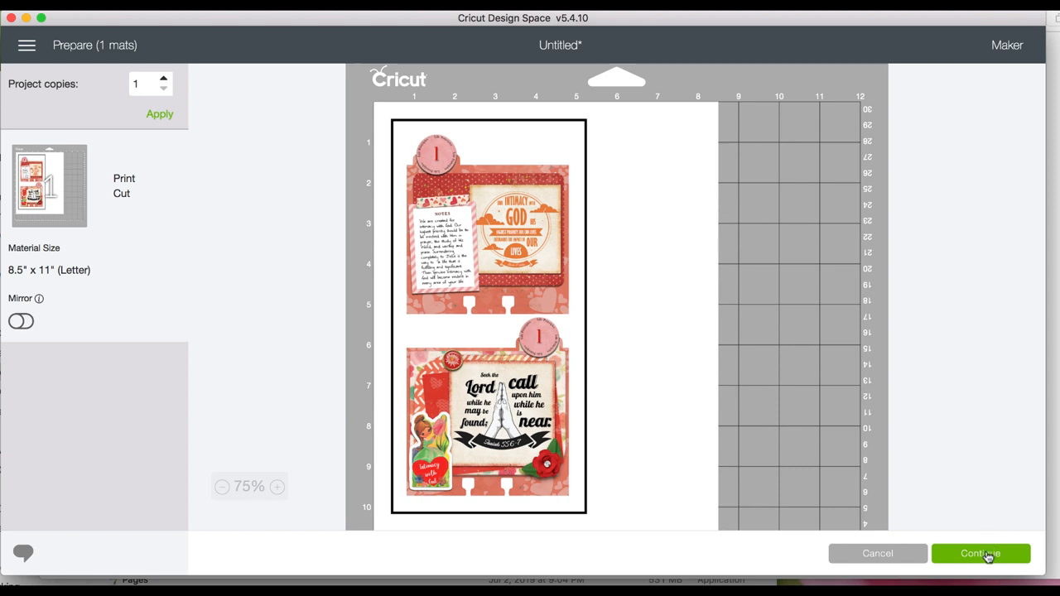
left_click(980, 553)
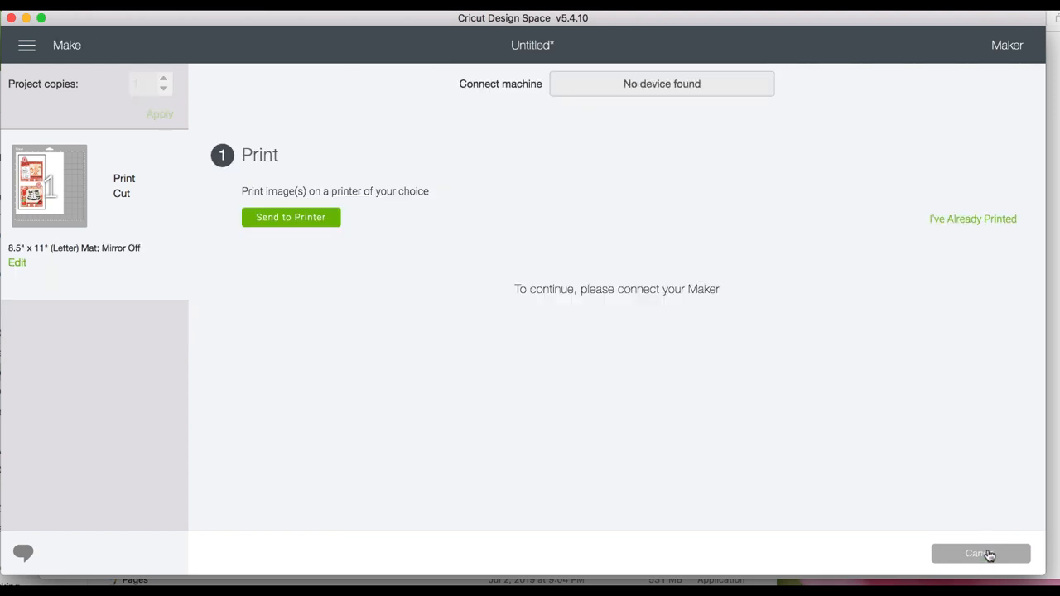